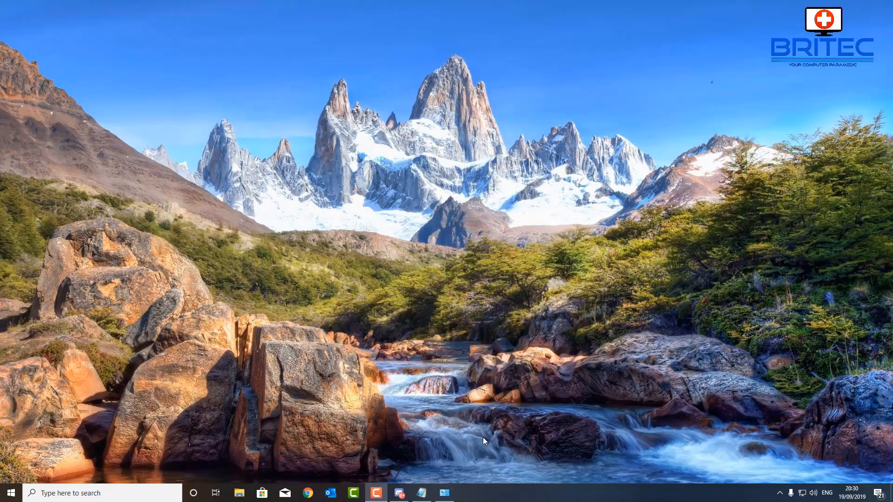
mouse_move(482, 374)
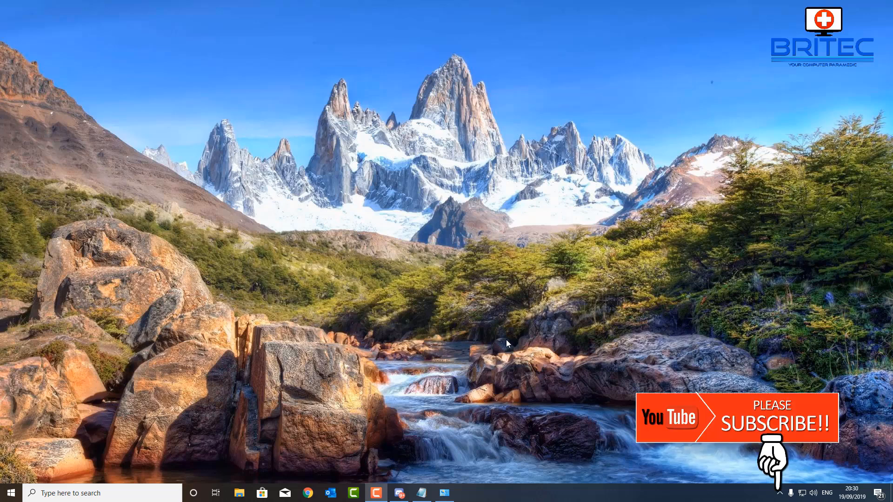
mouse_move(512, 341)
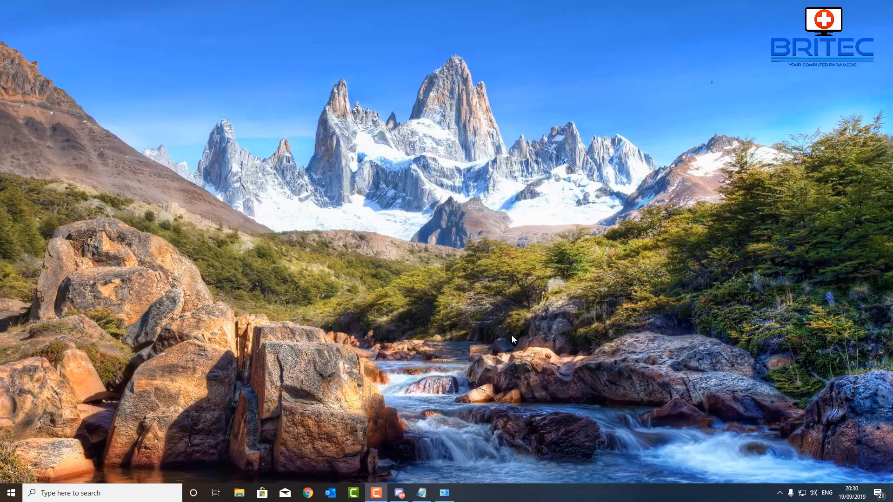
mouse_move(538, 343)
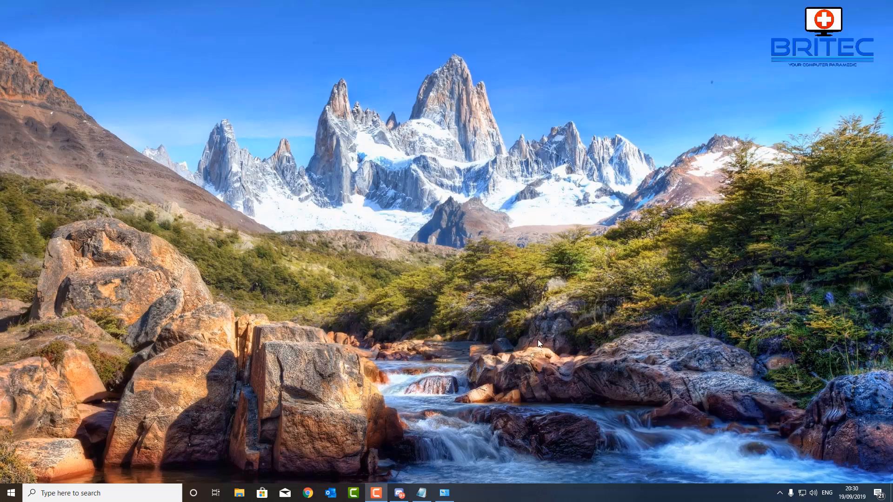
mouse_move(530, 342)
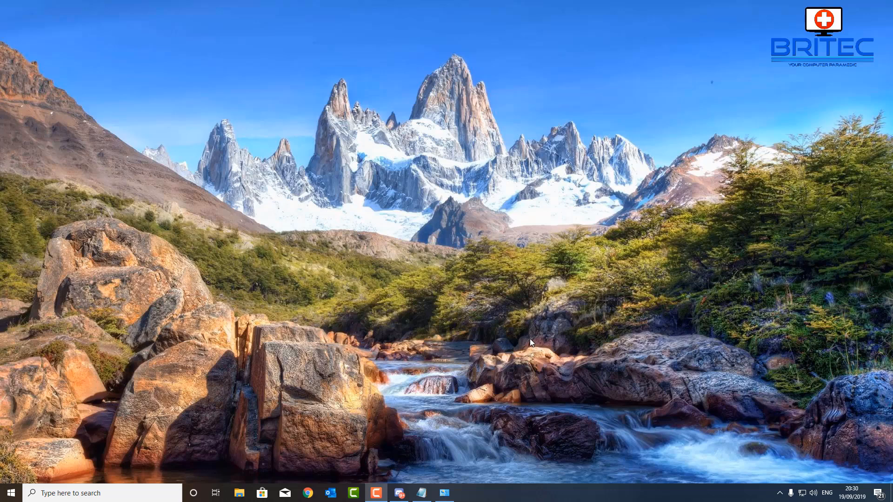
mouse_move(770, 353)
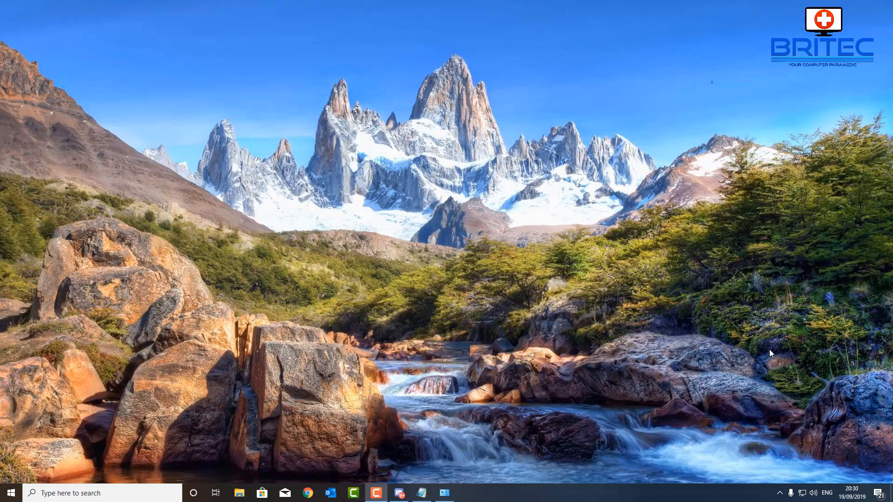
mouse_move(790, 355)
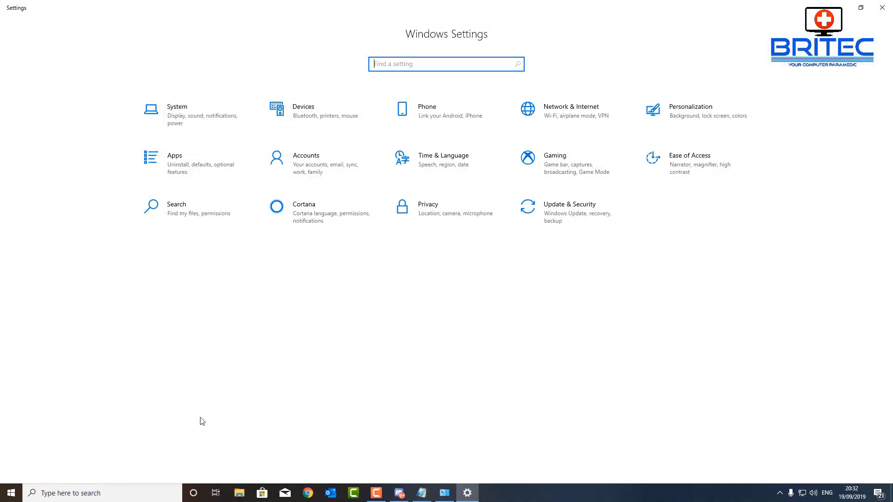
mouse_move(571, 212)
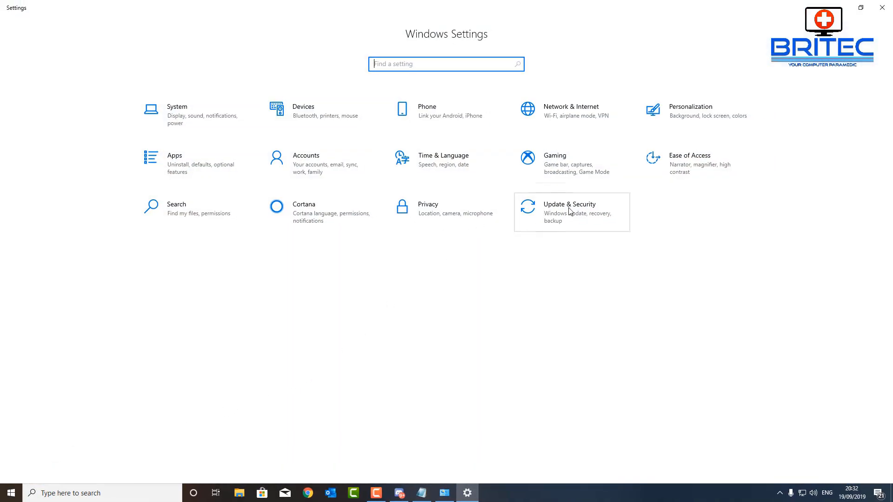
Navigate from Update & Security through Windows Security to the Virus & threat protection page
click(569, 211)
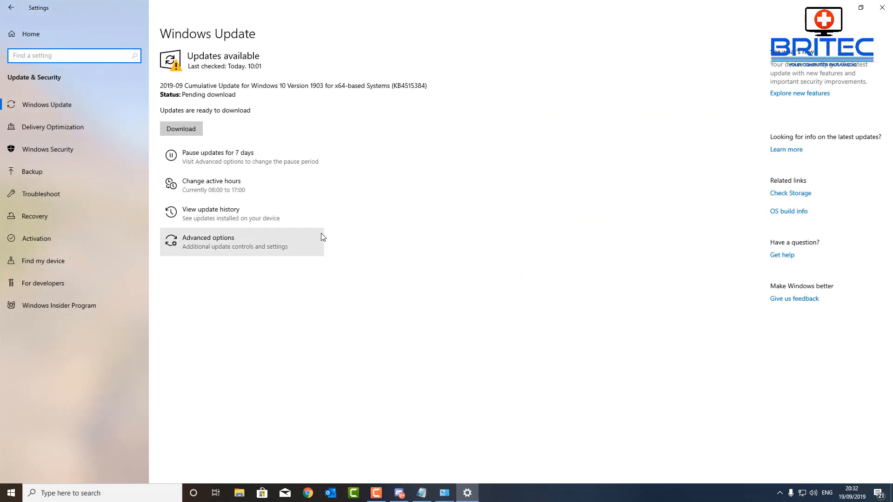
mouse_move(296, 214)
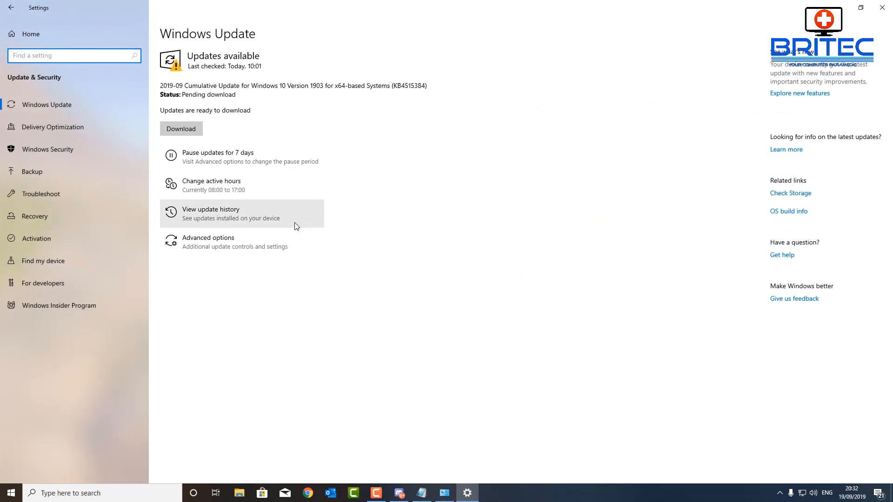
mouse_move(211, 186)
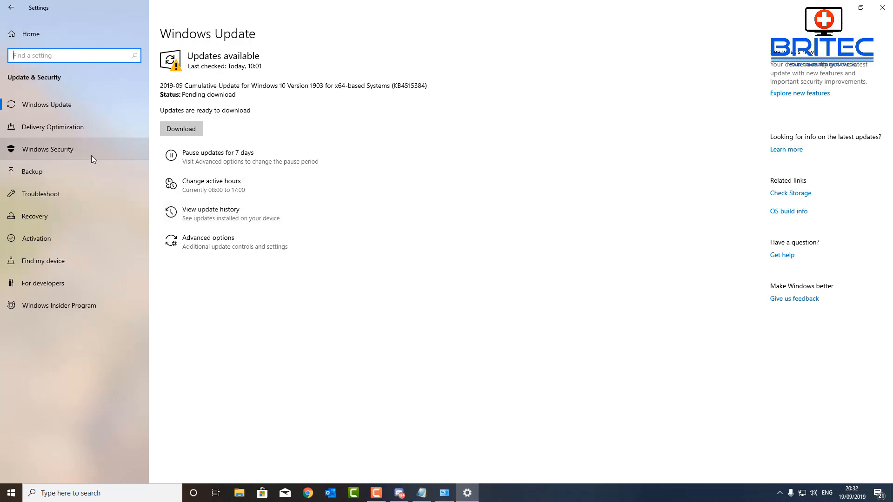
click(49, 149)
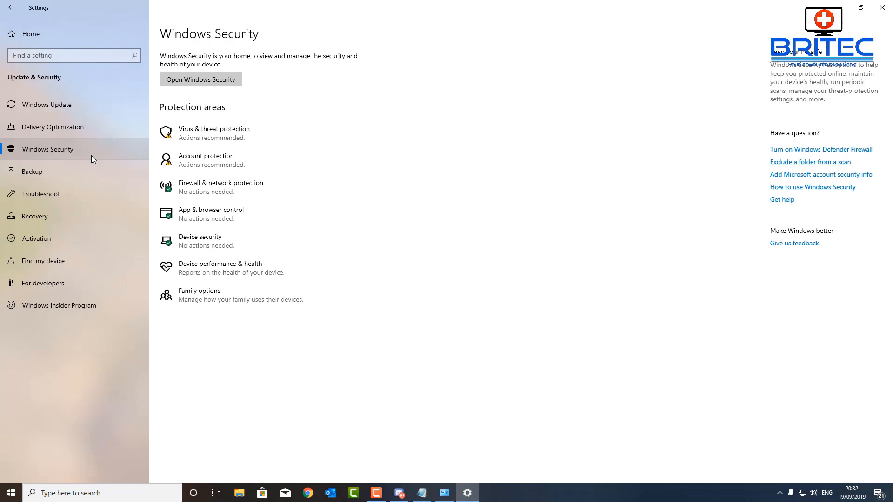
mouse_move(188, 133)
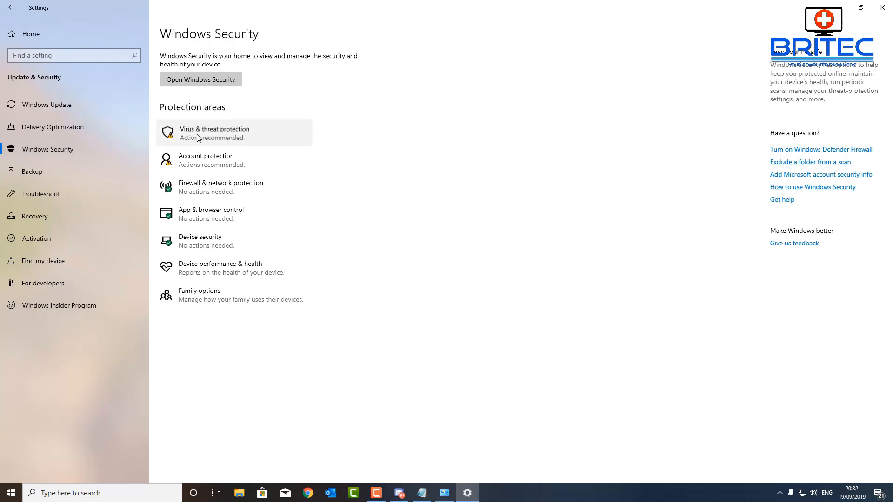
click(214, 133)
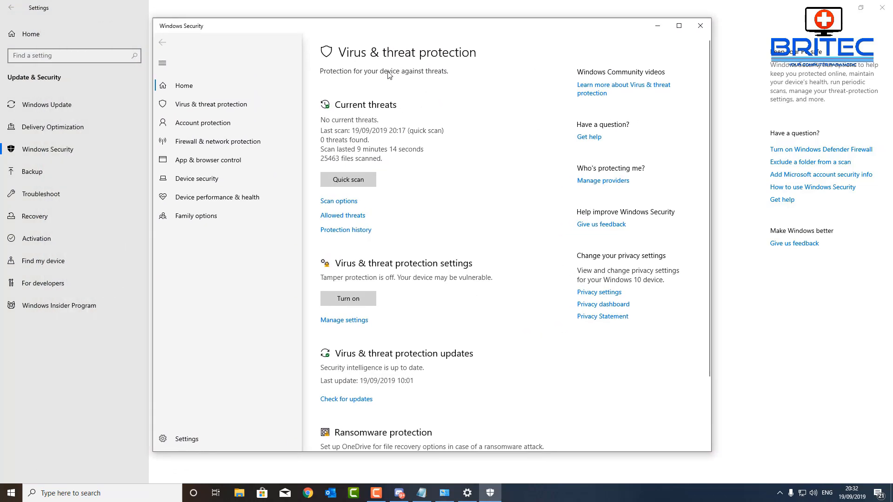
mouse_move(382, 132)
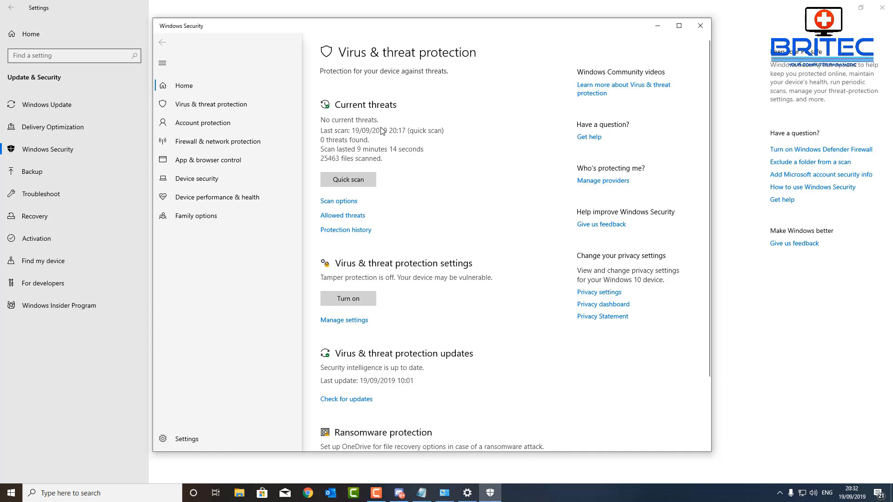
mouse_move(410, 159)
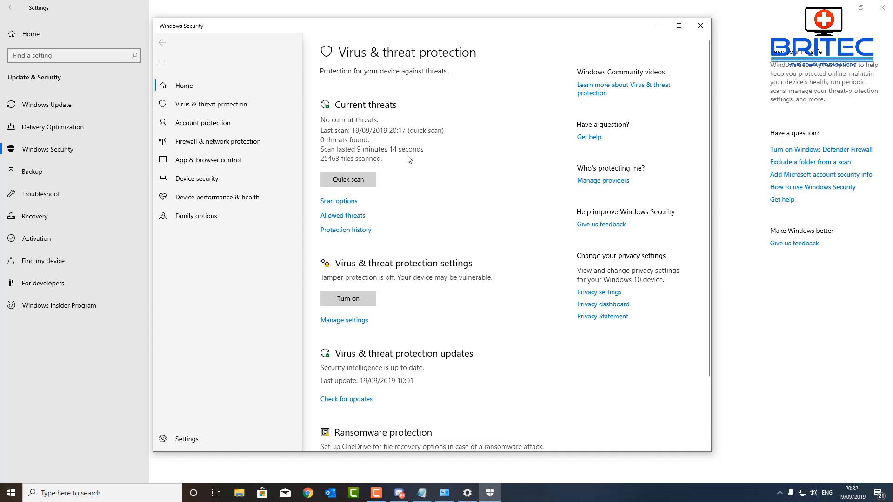
mouse_move(227, 122)
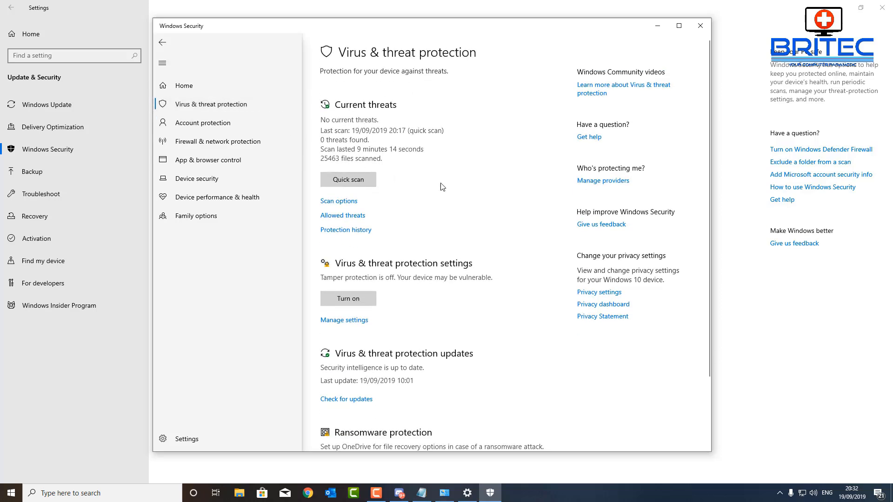
mouse_move(338, 201)
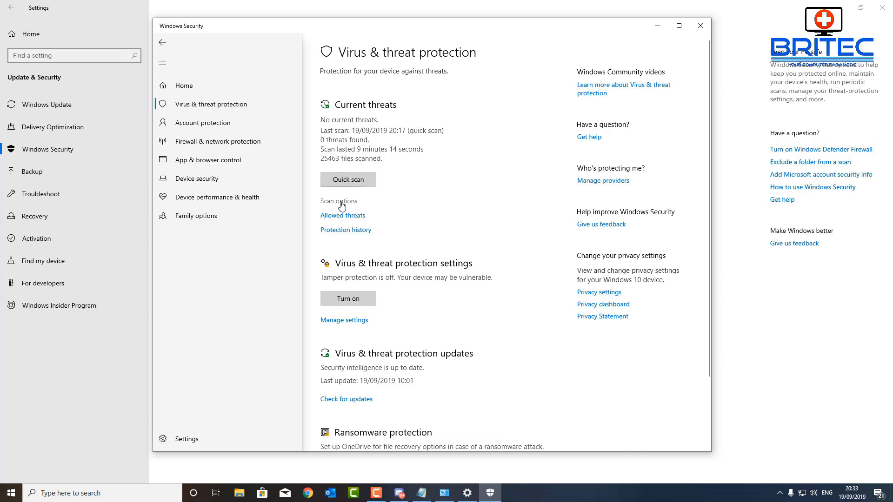
In Scan options select Windows Defender Offline scan and start it with Scan now
click(337, 201)
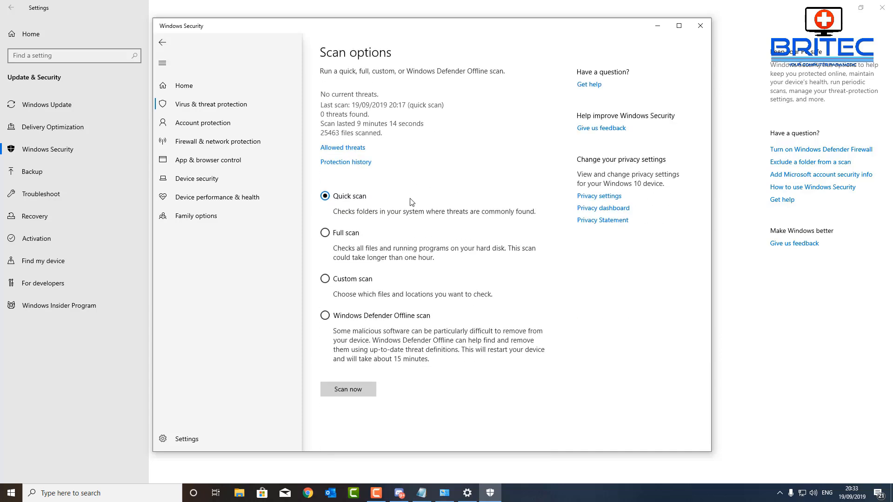
mouse_move(323, 324)
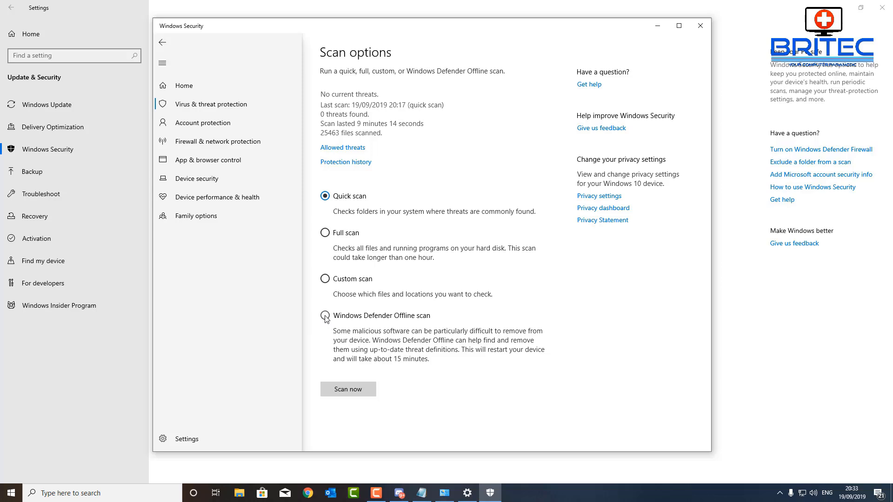
click(325, 316)
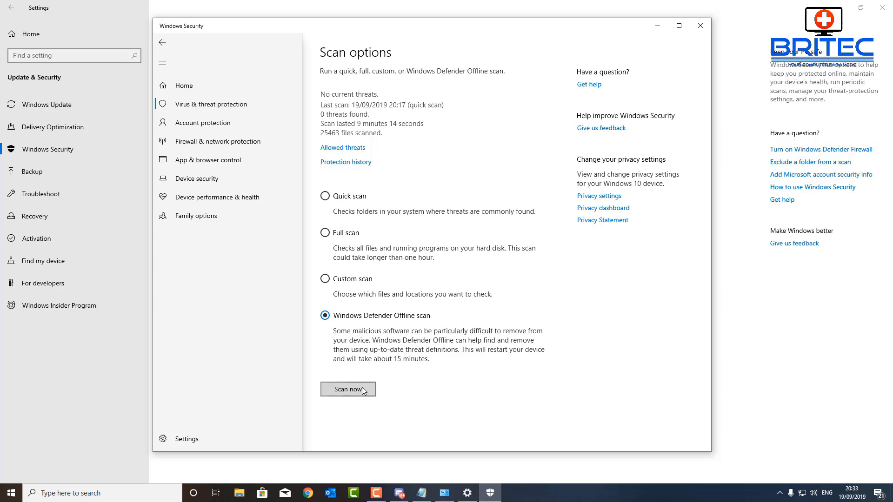
click(348, 389)
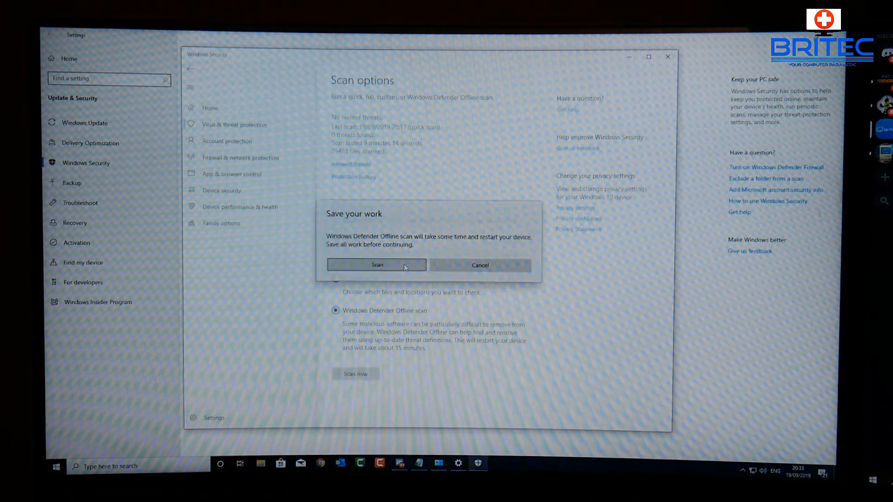
Confirm the scan, approve the UAC prompt and dismiss the sign-out notice so the PC restarts
click(377, 265)
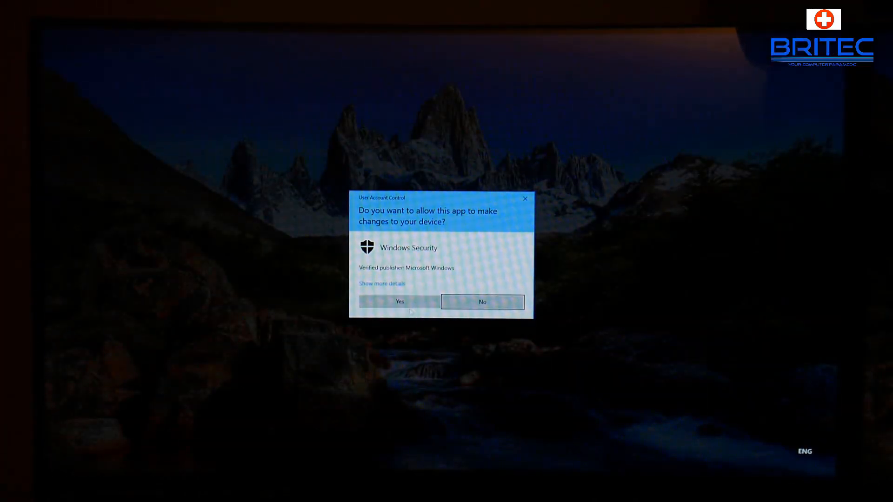
click(399, 302)
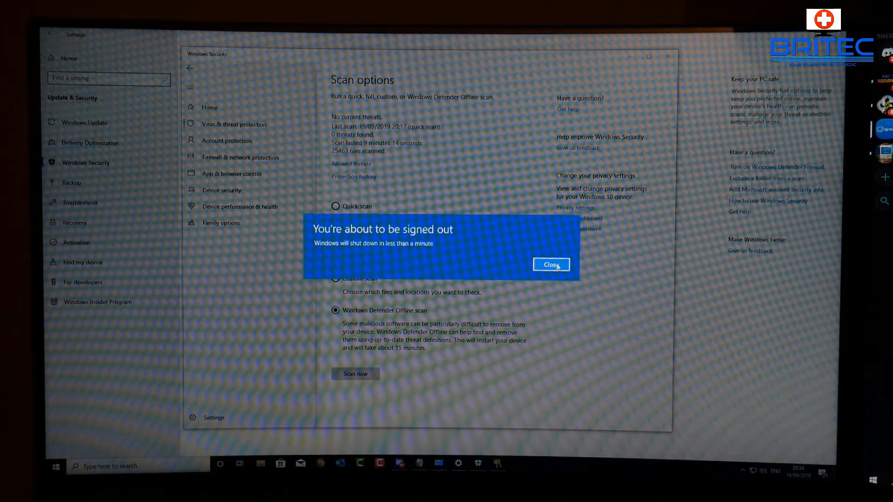
click(550, 264)
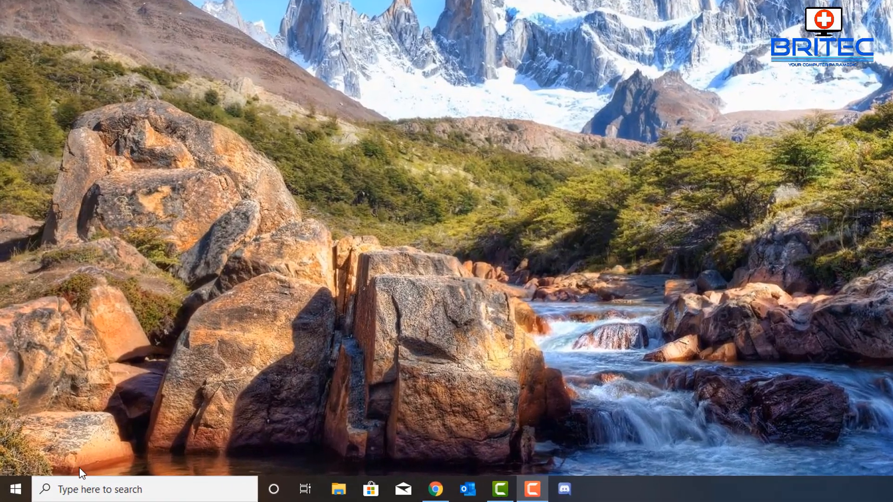
After the restart, reopen Settings and return to Windows Security's Virus & threat protection page
click(16, 489)
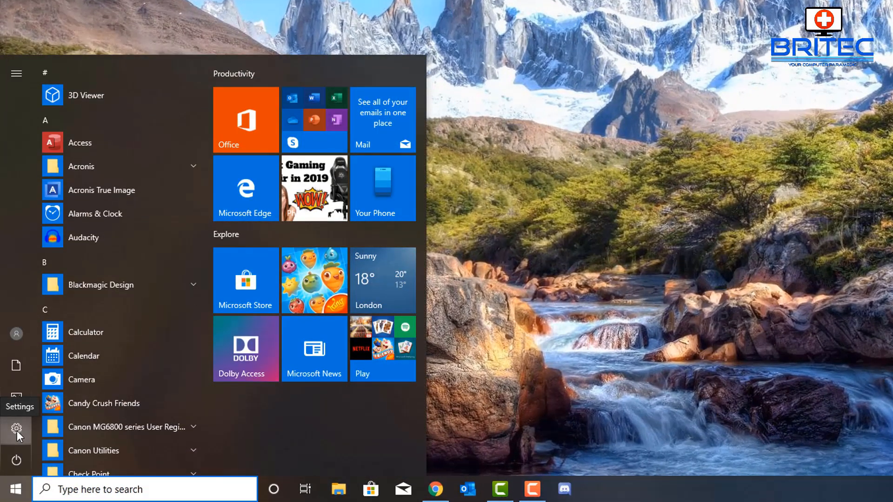
click(17, 430)
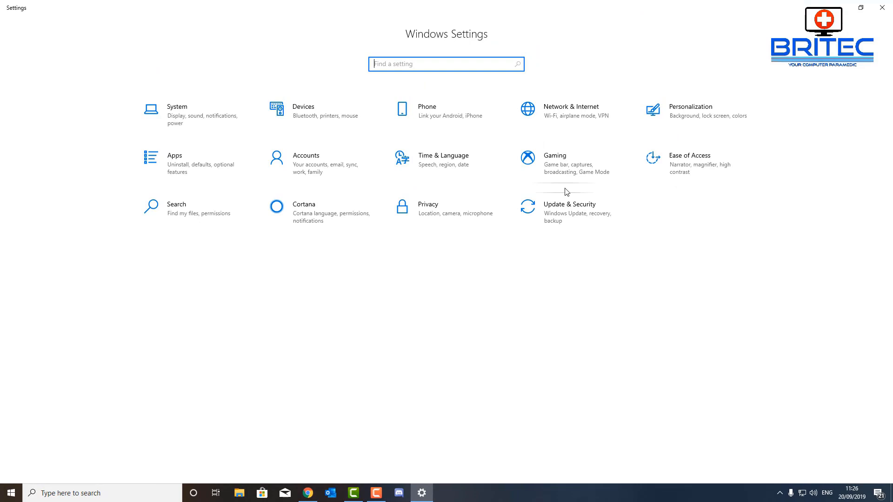
click(570, 207)
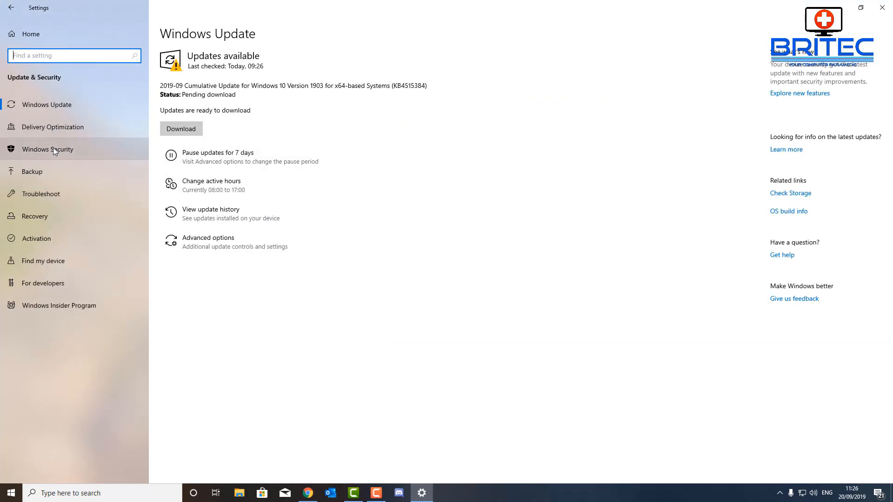
click(47, 149)
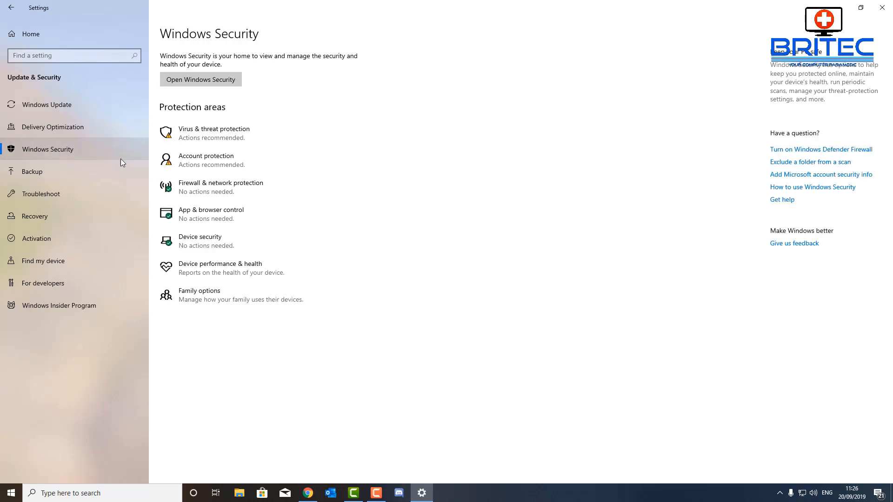
mouse_move(214, 133)
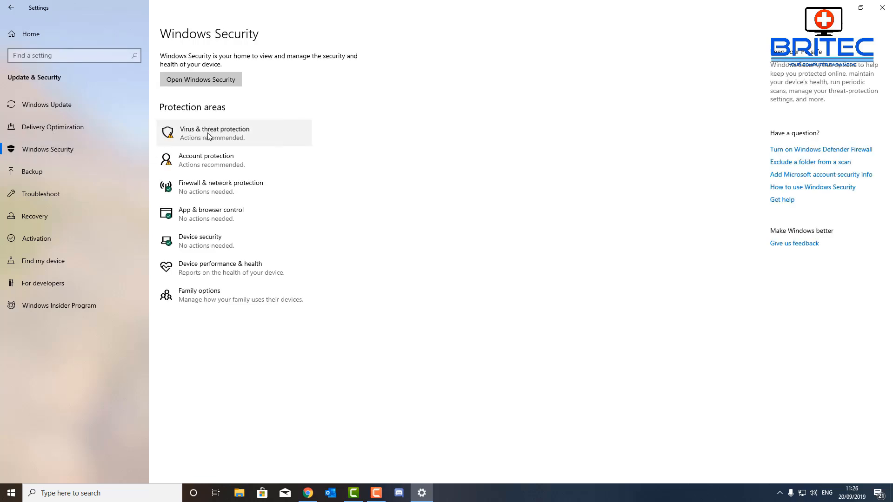
click(215, 133)
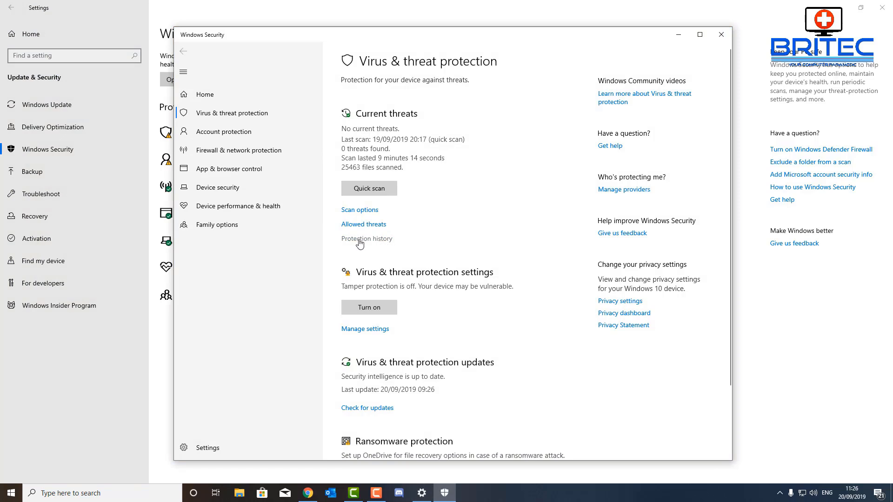
View Protection history, showing only OneDrive and tamper protection notices, then close Windows Security
click(366, 239)
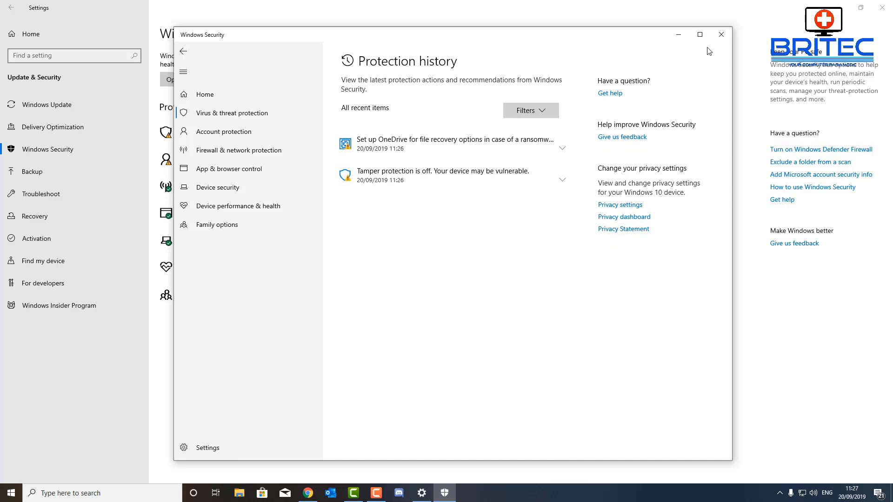
mouse_move(720, 34)
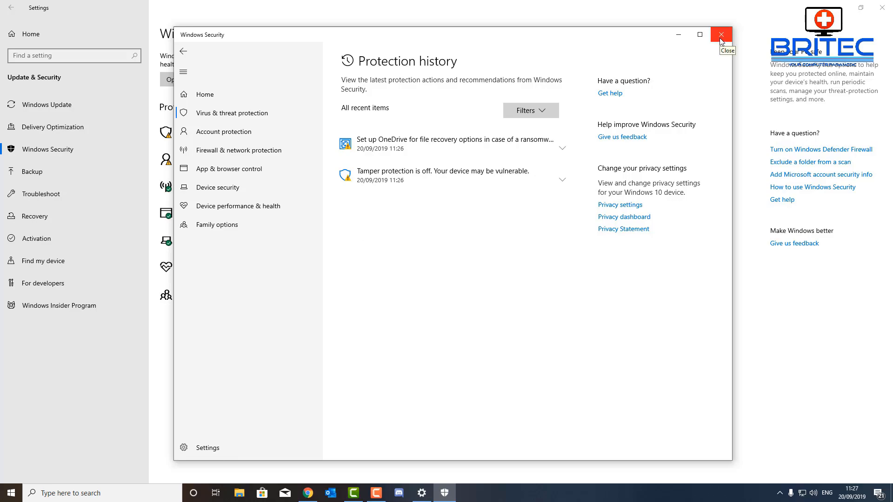
click(721, 35)
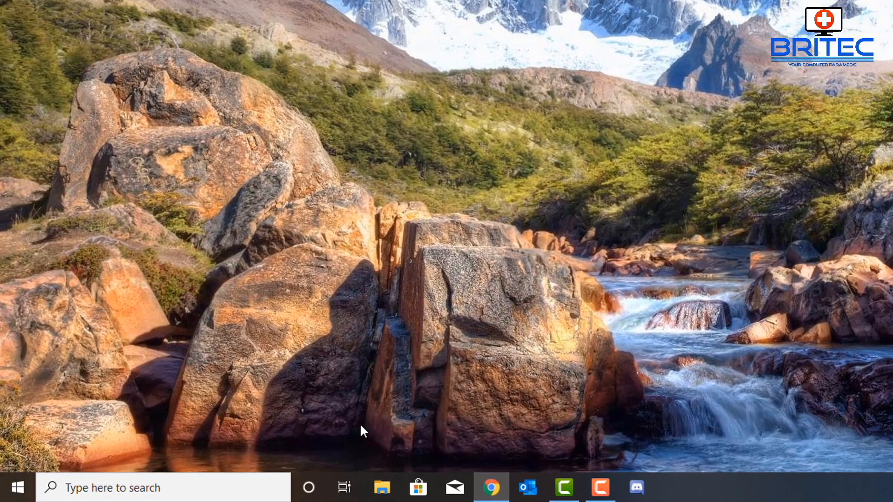
mouse_move(343, 489)
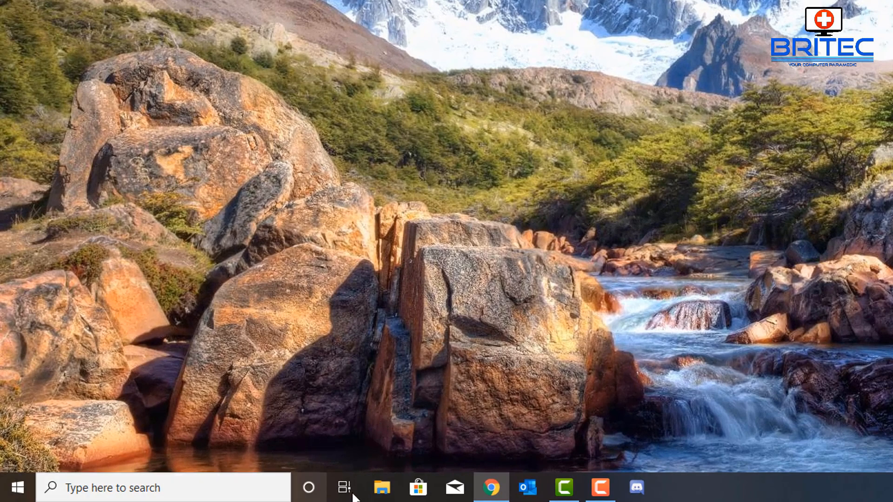
Browse to Local Disk (C:) and check Folder Options' View settings for hidden items without changes
click(381, 487)
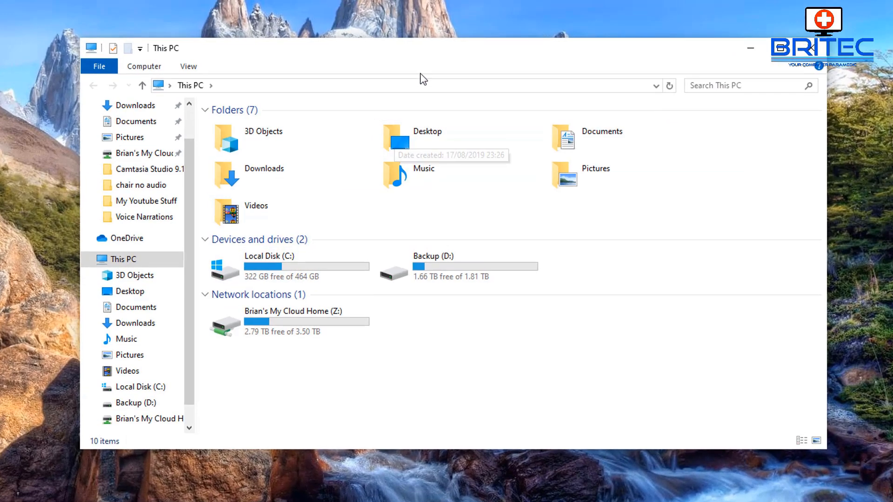
click(279, 267)
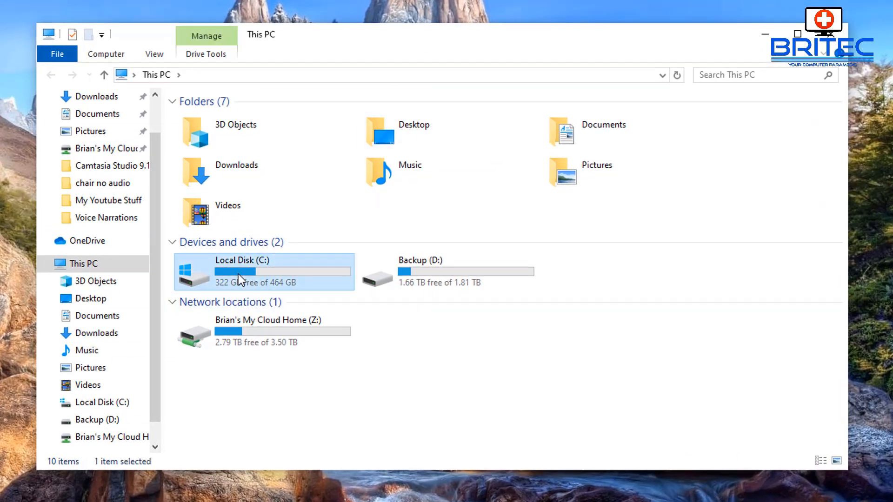
double_click(242, 271)
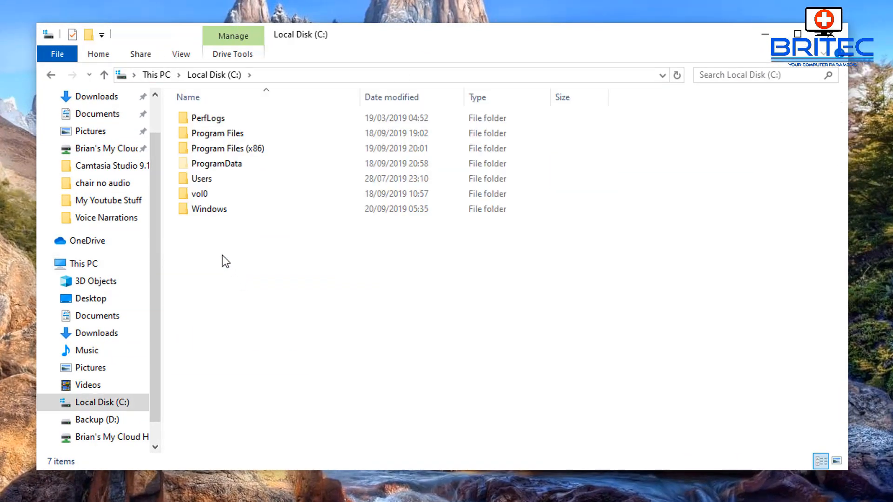
click(217, 163)
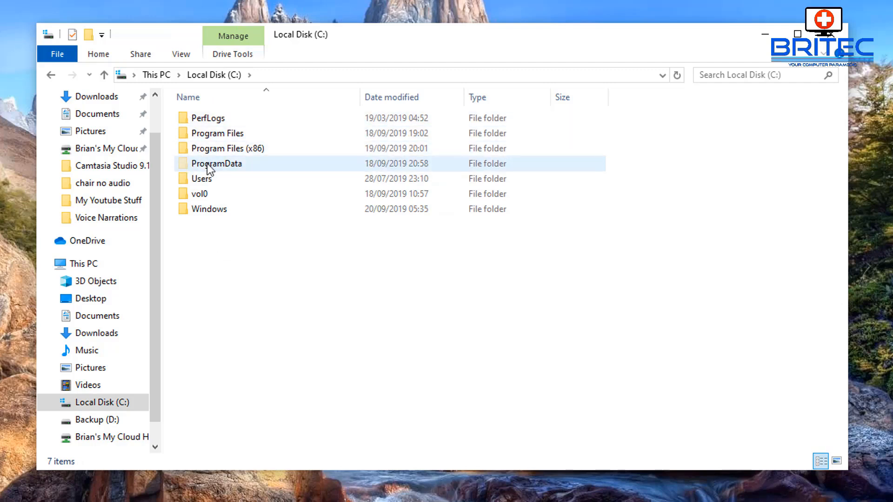
click(181, 54)
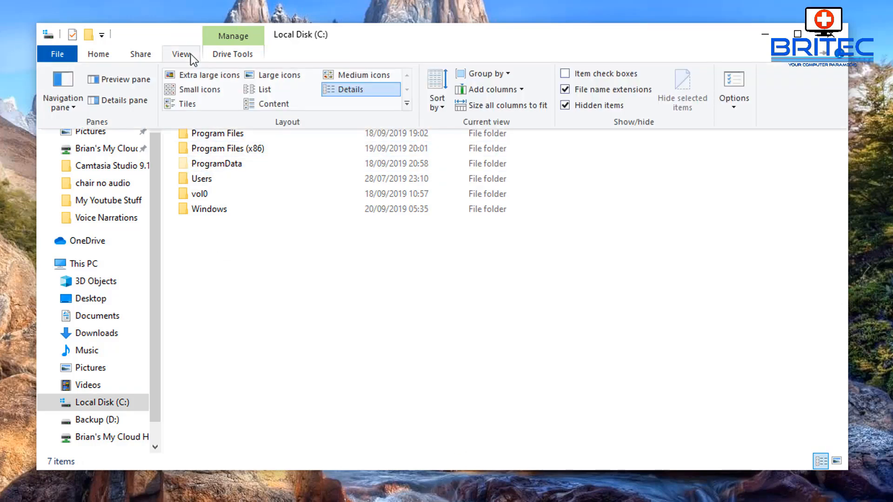
mouse_move(734, 88)
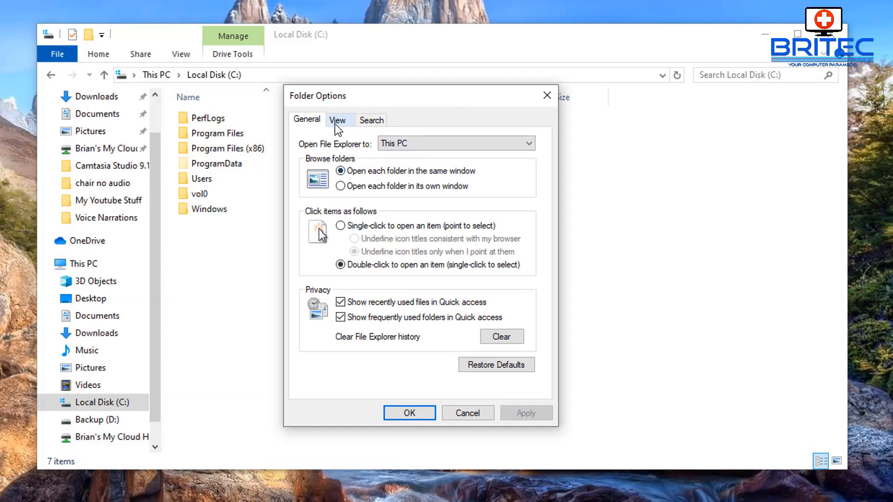
click(337, 120)
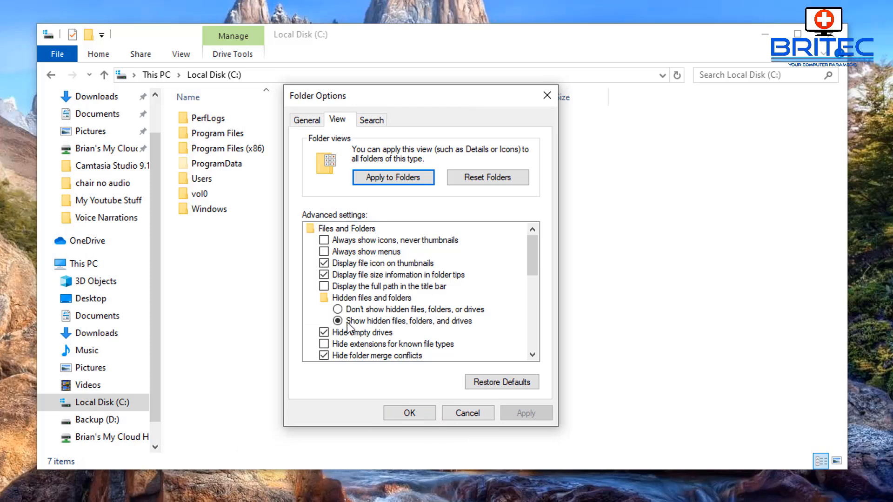
mouse_move(460, 331)
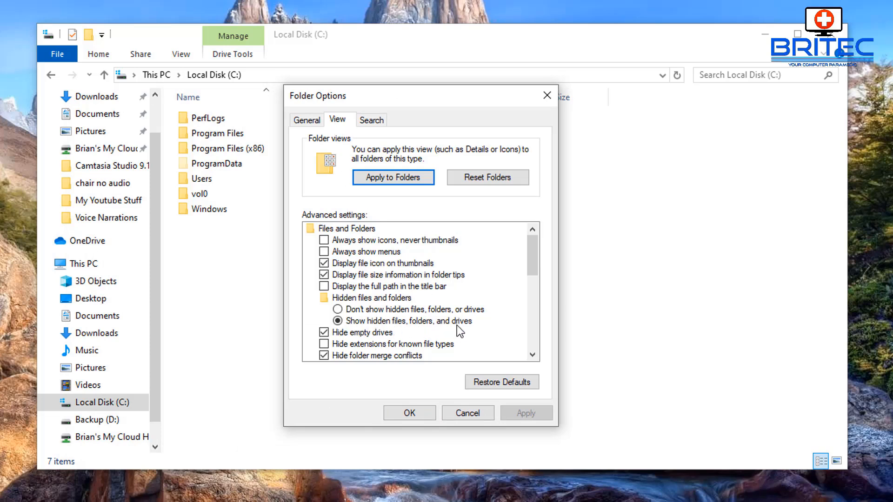
mouse_move(468, 413)
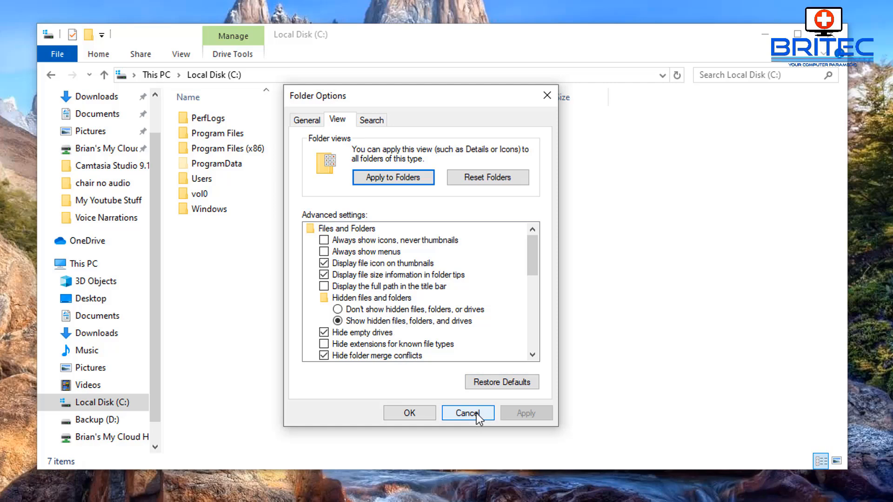
click(467, 413)
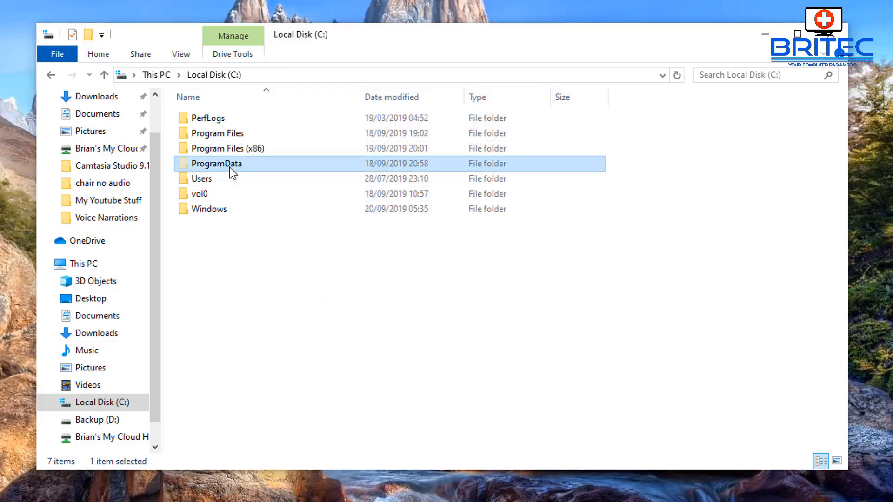
Navigate ProgramData > Microsoft > Windows Defender into the Support folder
double_click(216, 164)
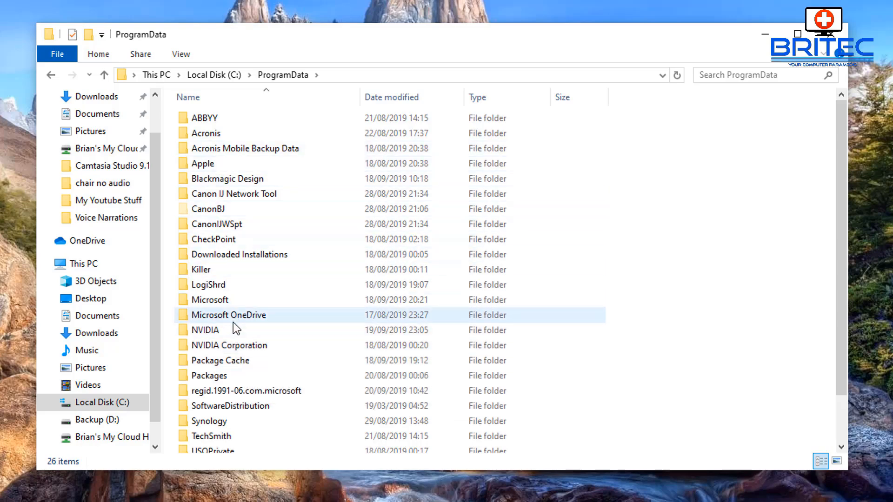
double_click(209, 300)
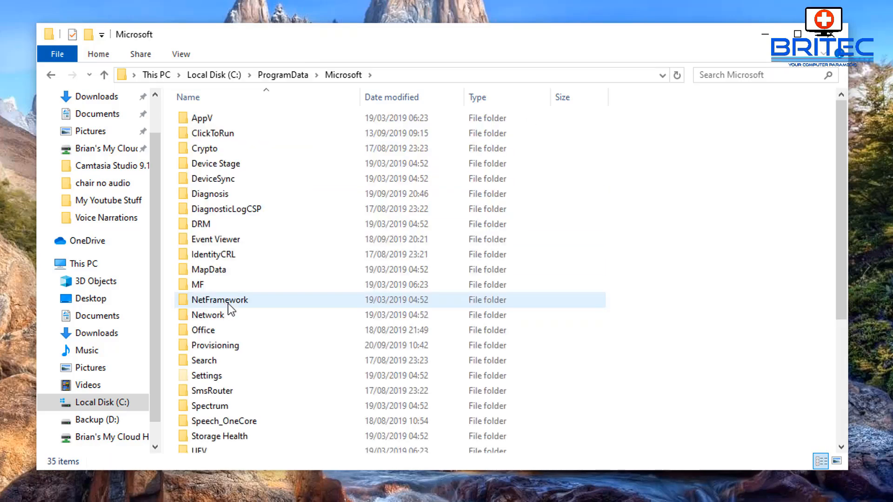
scroll(down, 3)
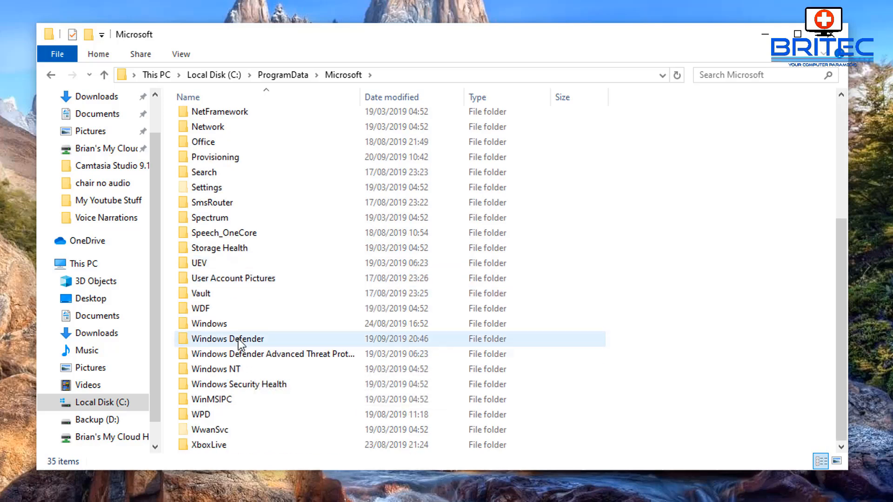
double_click(227, 339)
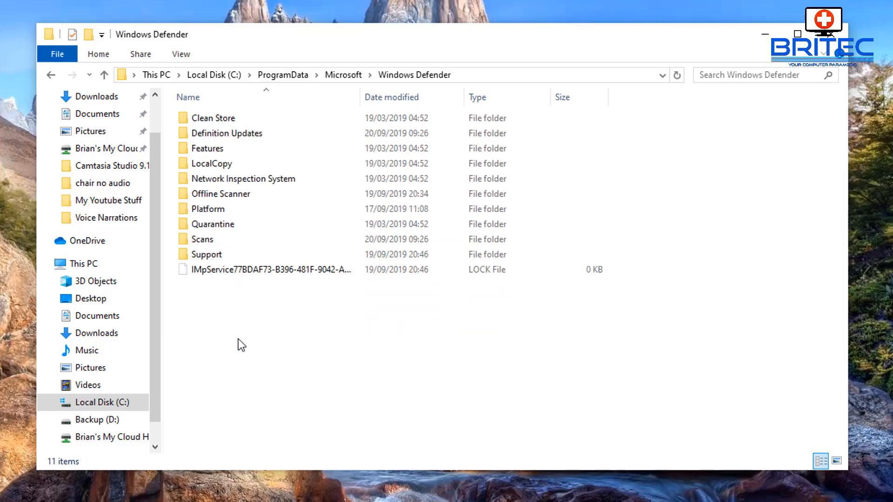
click(211, 164)
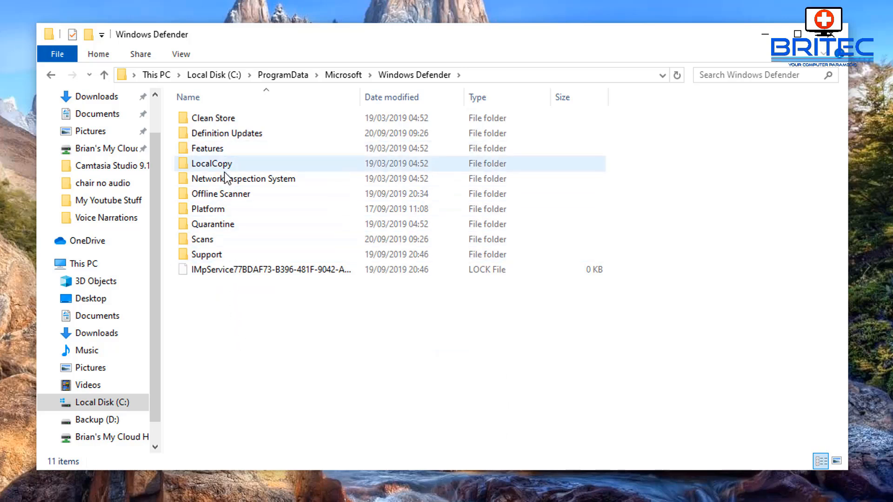
click(207, 254)
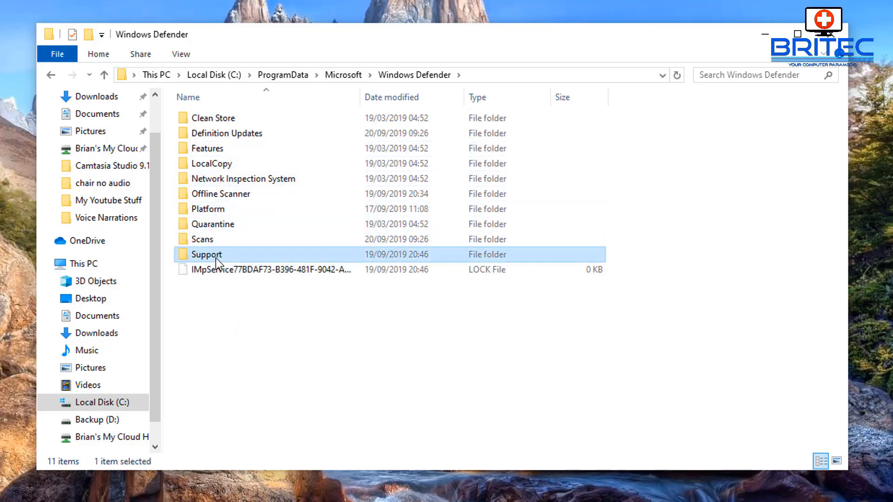
double_click(205, 254)
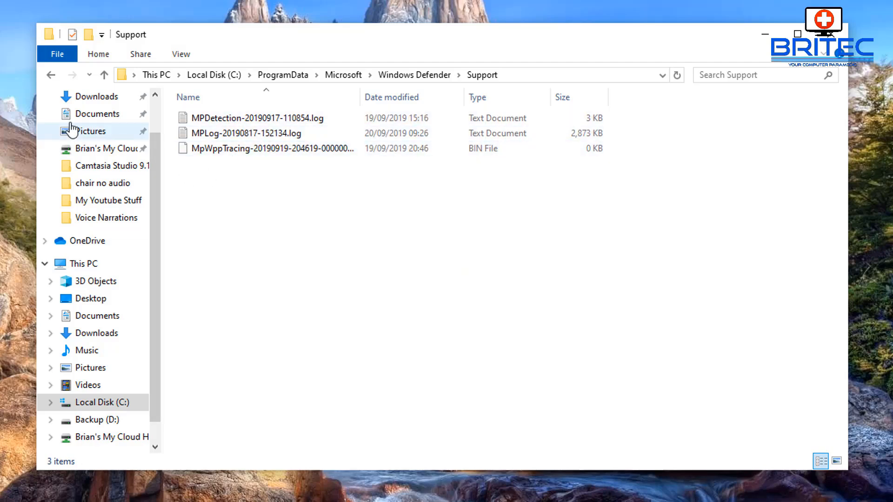
Look at the MPDetection log file and open the MPLog log file in Notepad
click(257, 118)
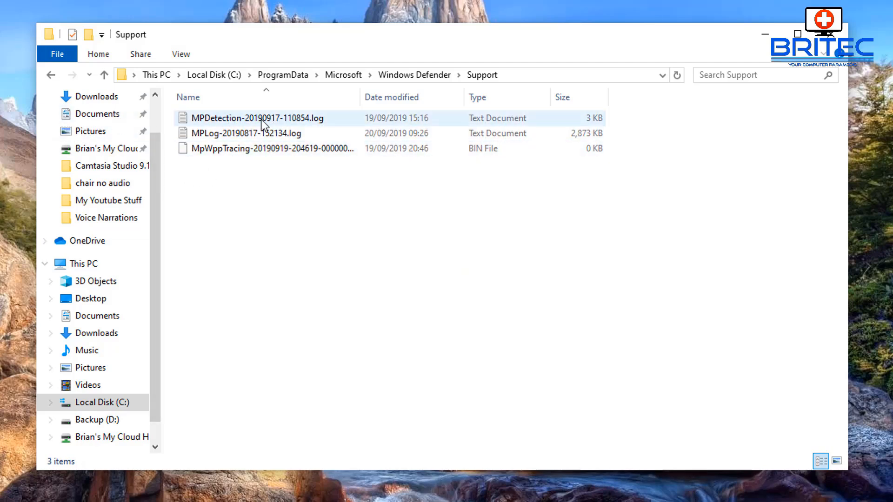
double_click(256, 118)
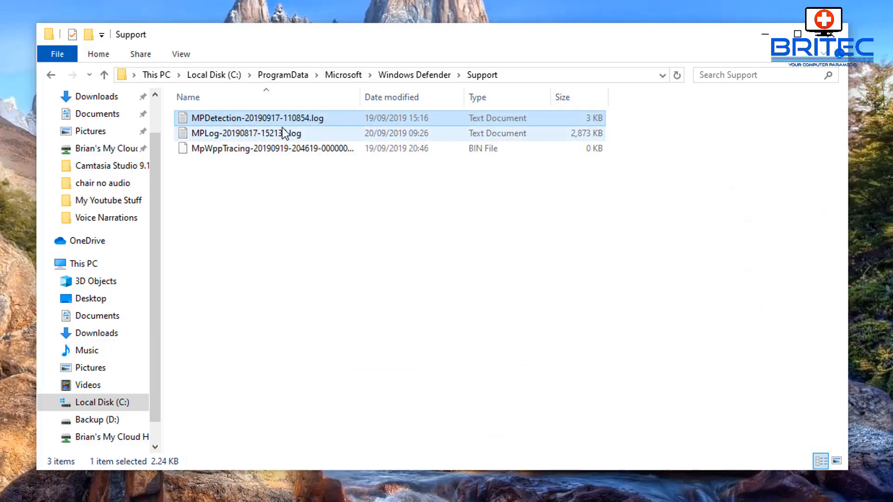
double_click(244, 133)
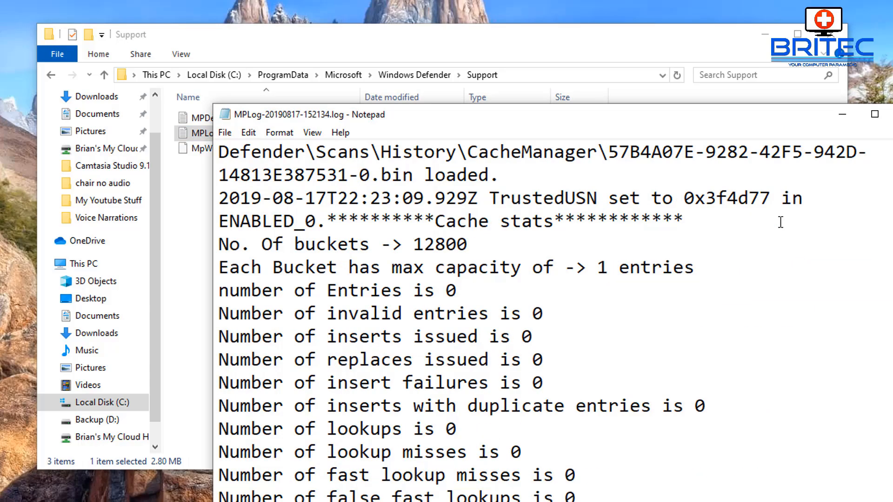
Scroll down through the MPLog-20190817-152134.log contents in Notepad
scroll(down, 3)
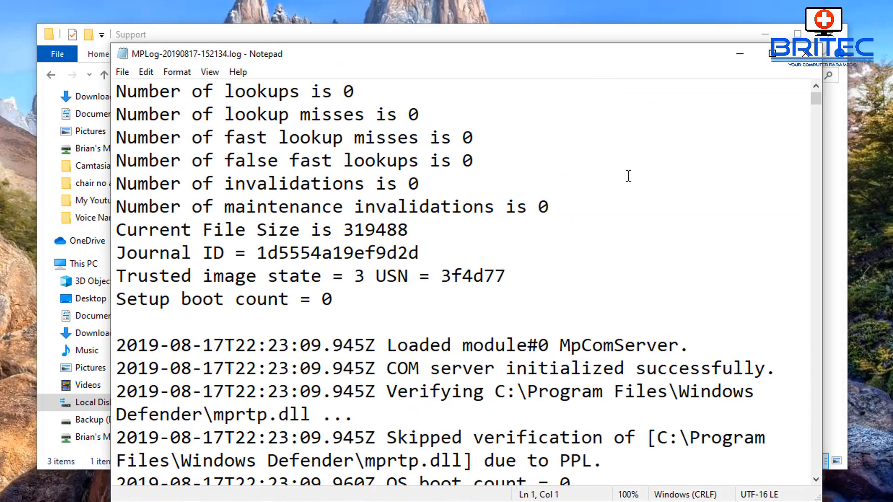
scroll(down, 3)
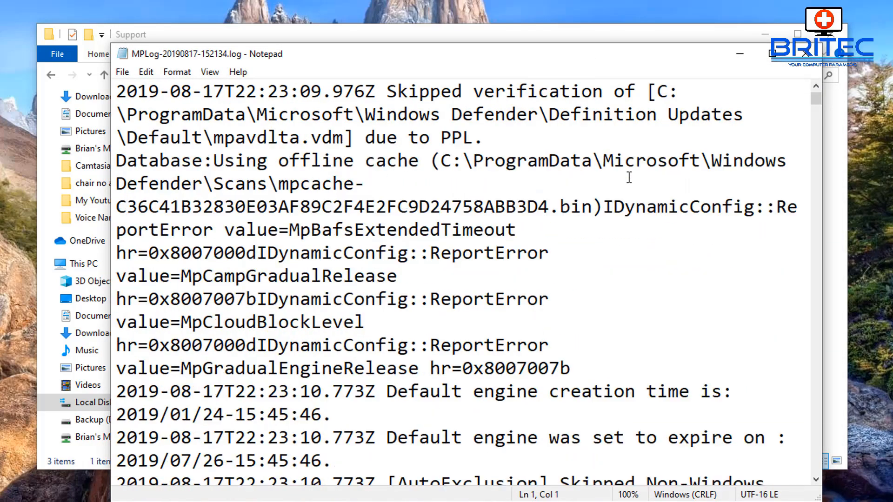
scroll(down, 3)
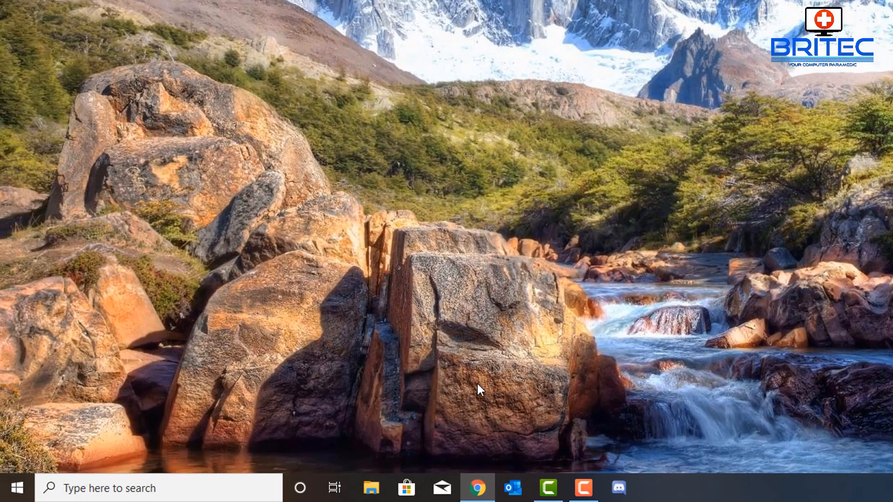
Launch Event Viewer from the Start button menu and select Applications and Services Logs
right_click(14, 489)
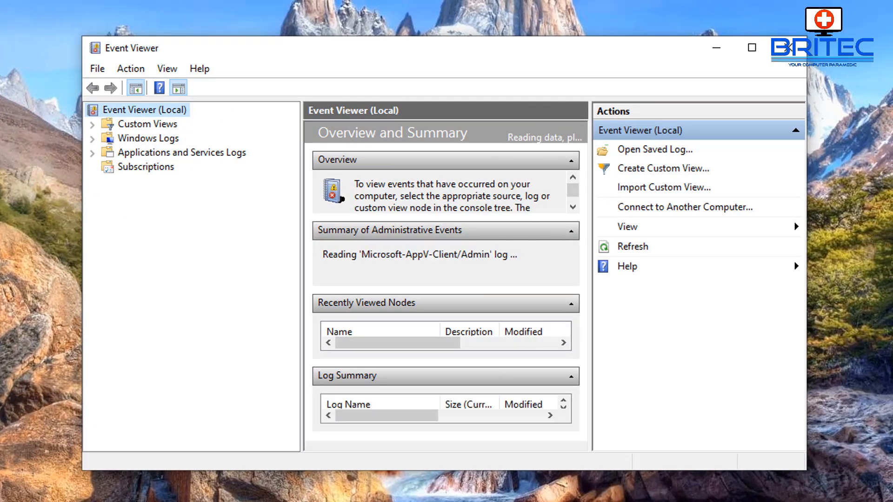
mouse_move(876, 447)
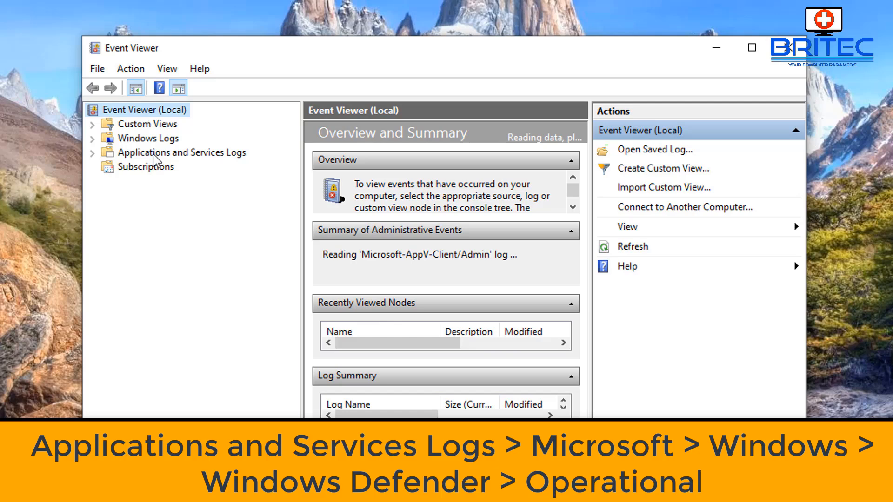
click(181, 152)
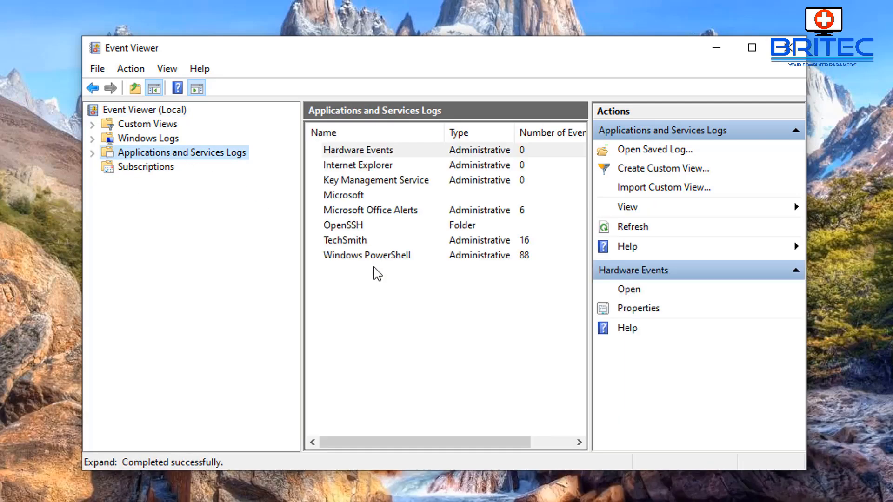
mouse_move(364, 266)
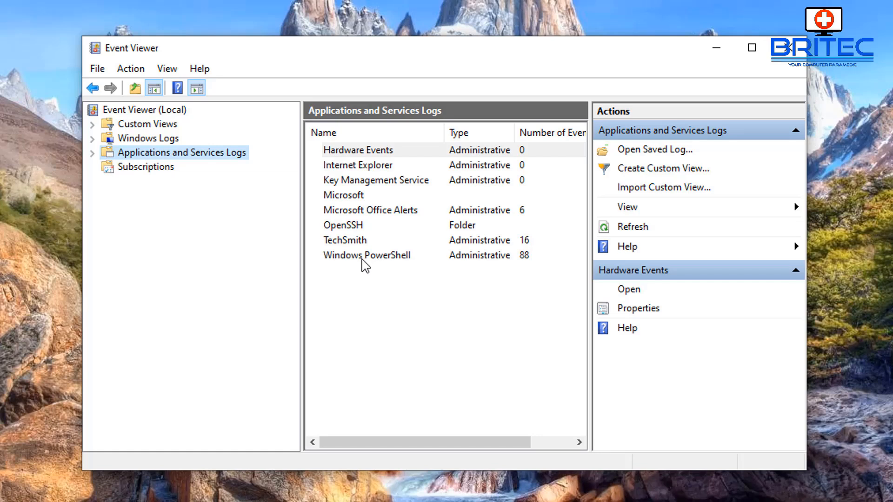
Expand Applications and Services Logs > Microsoft > Windows and scroll down toward Windows Defender
click(92, 151)
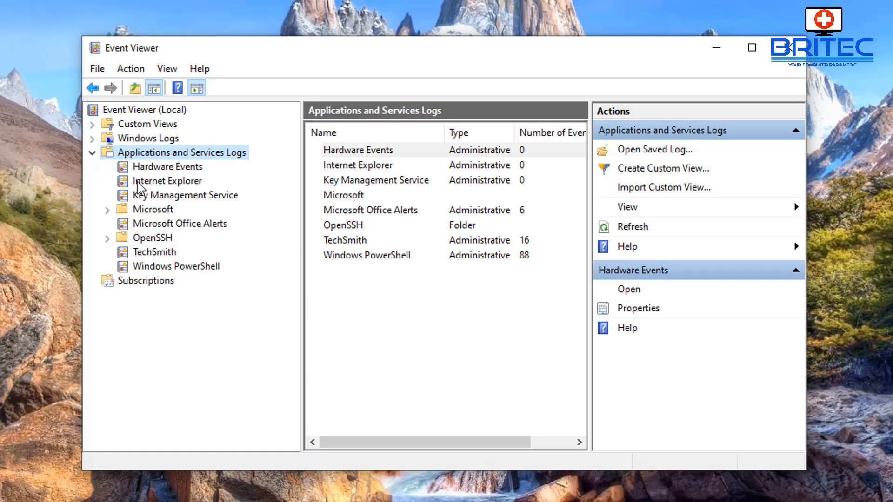
click(152, 210)
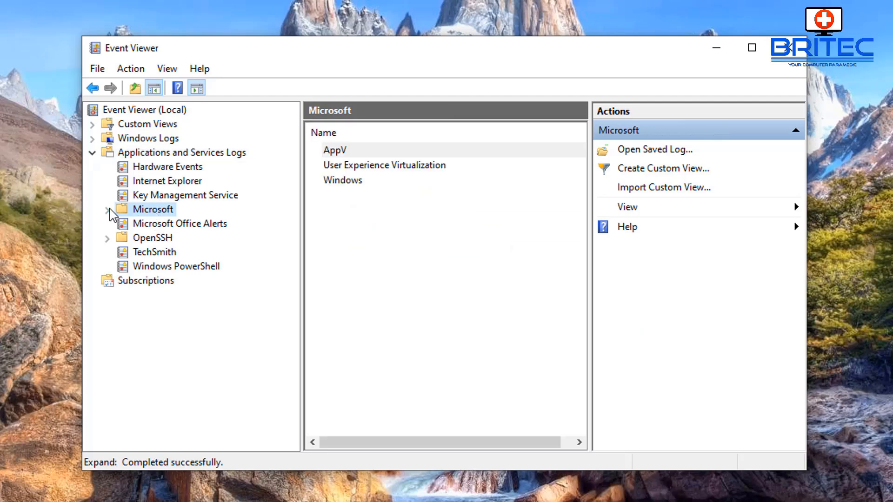
click(108, 209)
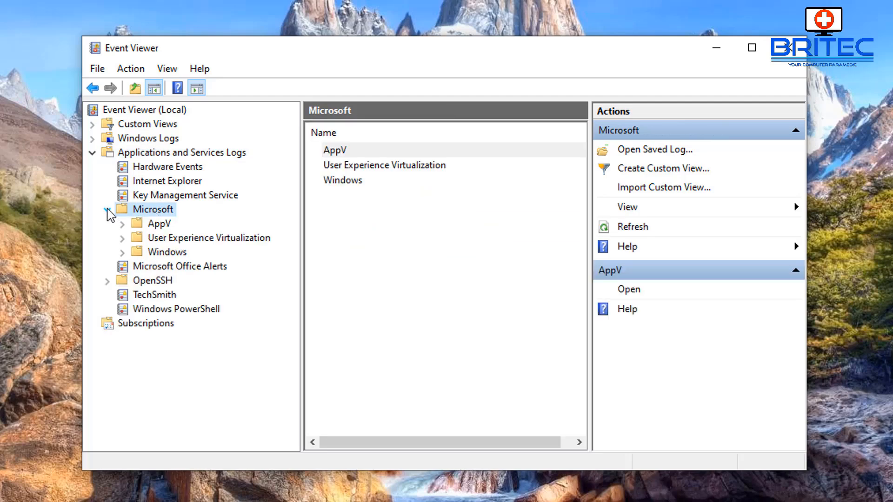
click(168, 252)
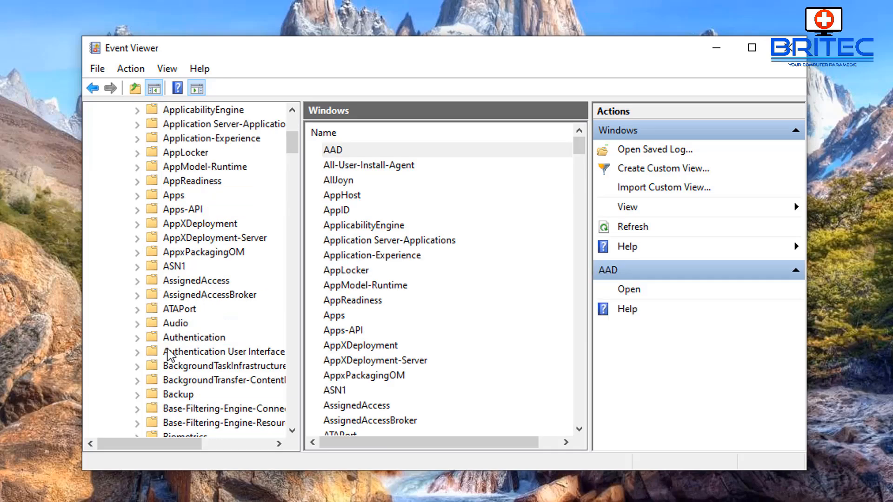
scroll(down, 3)
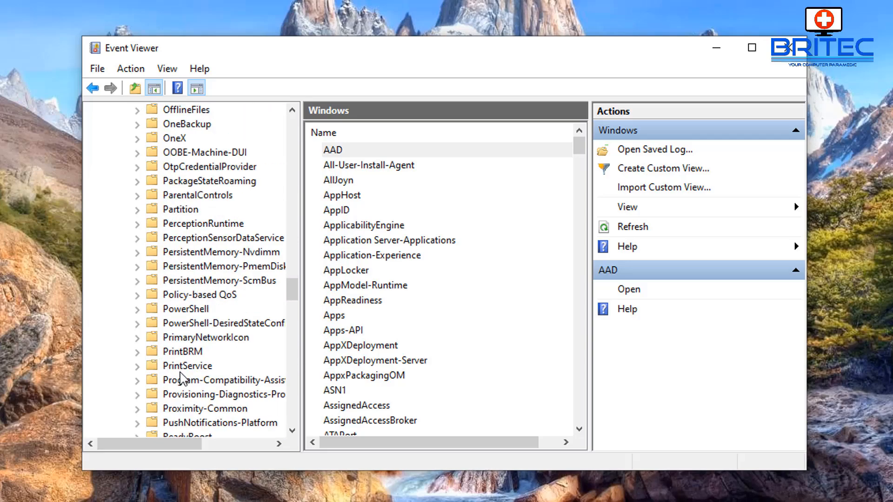
scroll(down, 3)
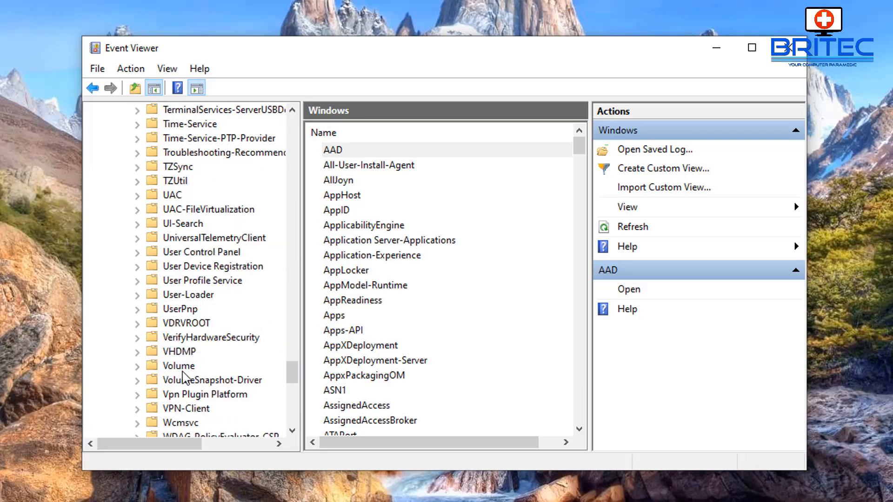
scroll(down, 3)
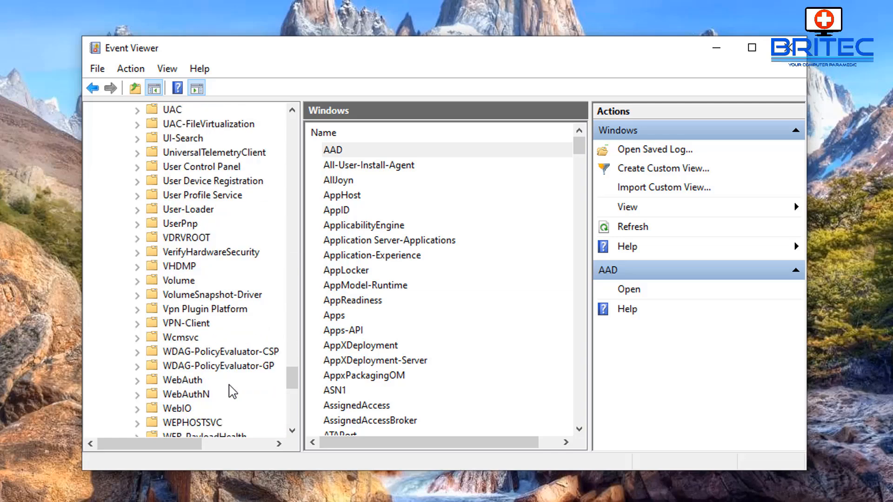
scroll(down, 3)
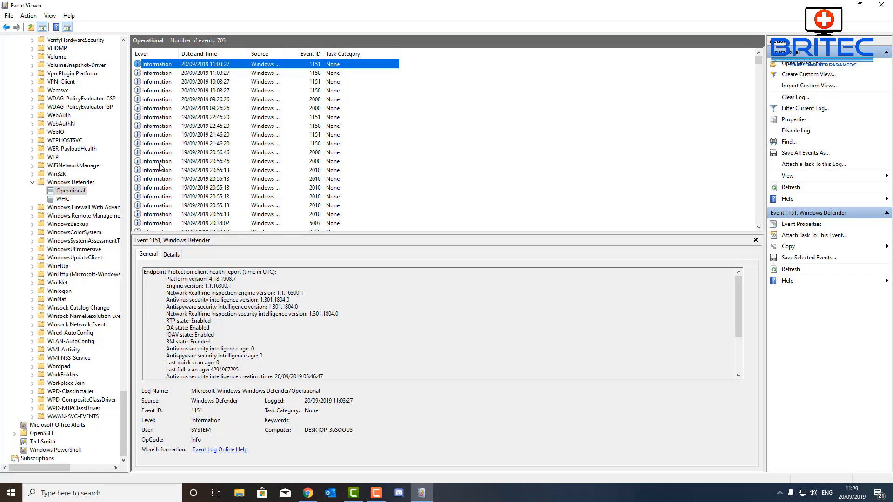
mouse_move(179, 180)
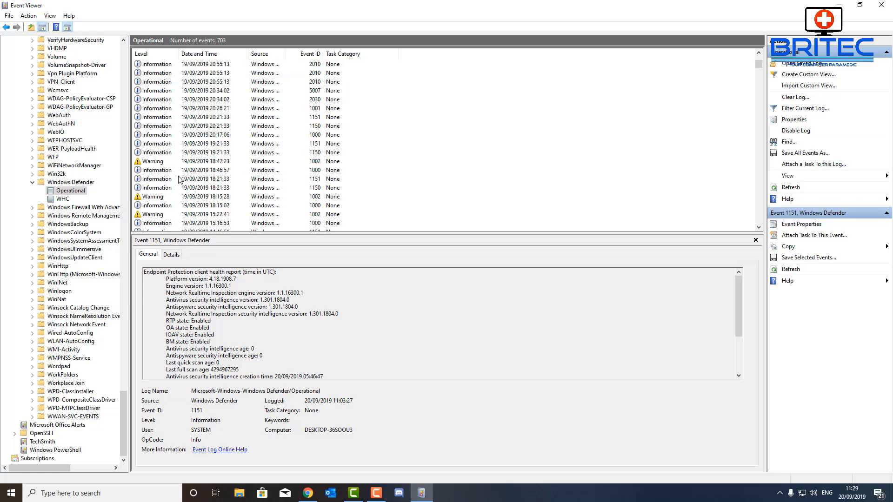
Scroll through the Windows Defender Operational log's 703 events to older 19 September entries
scroll(down, 3)
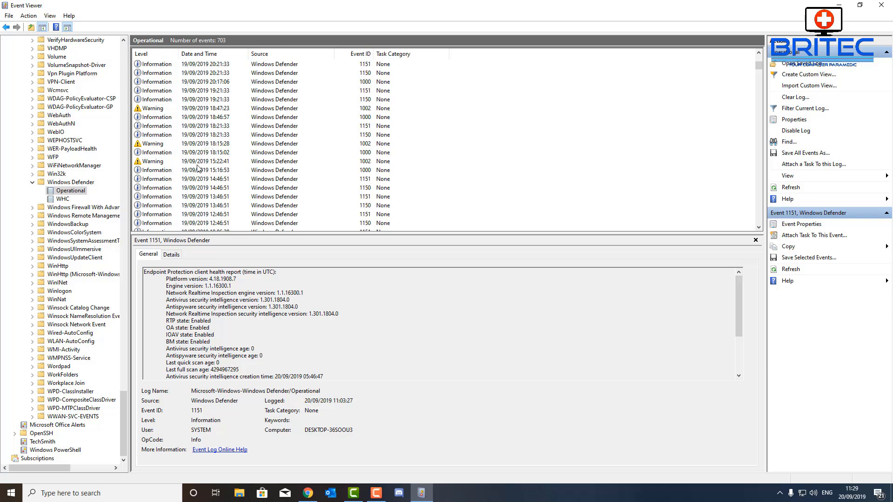
mouse_move(198, 166)
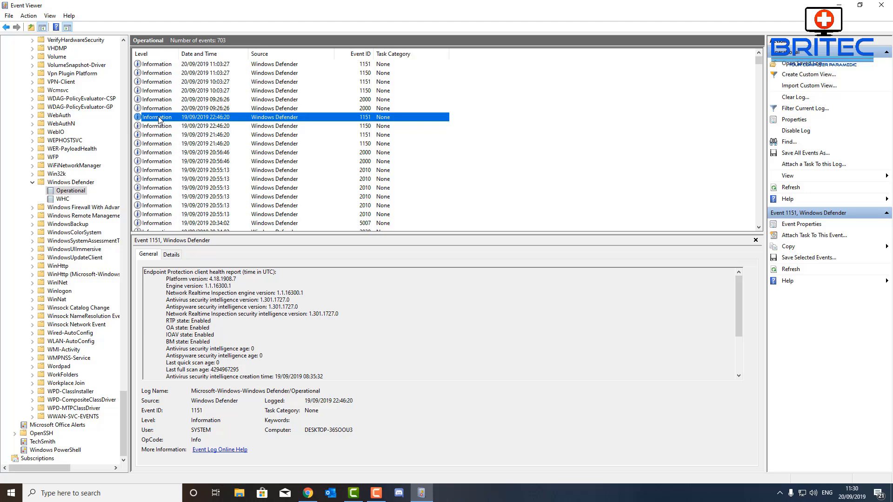
click(801, 224)
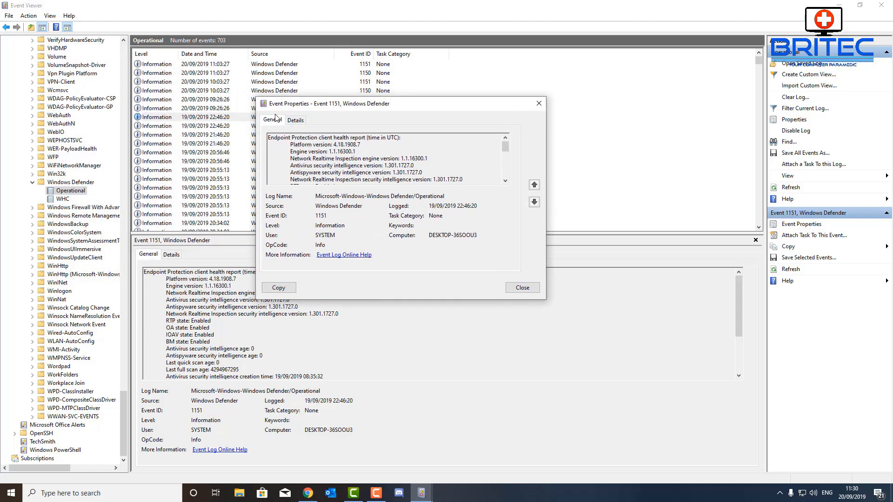
click(295, 120)
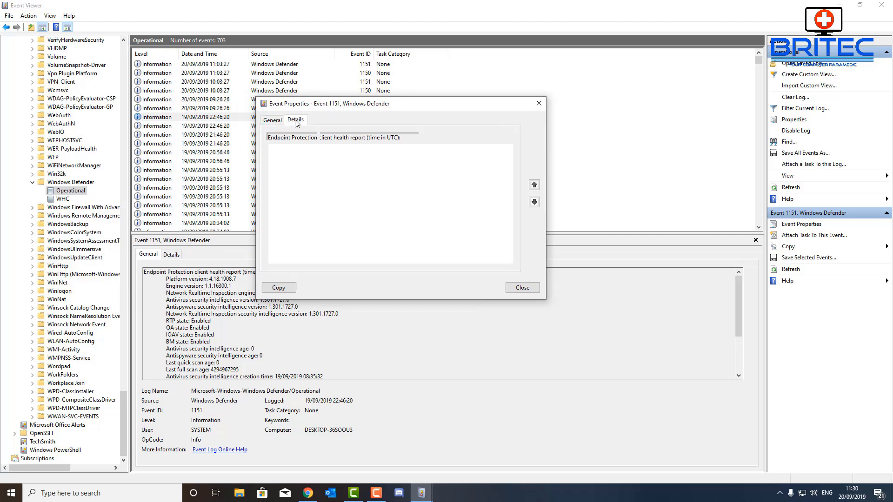
click(272, 120)
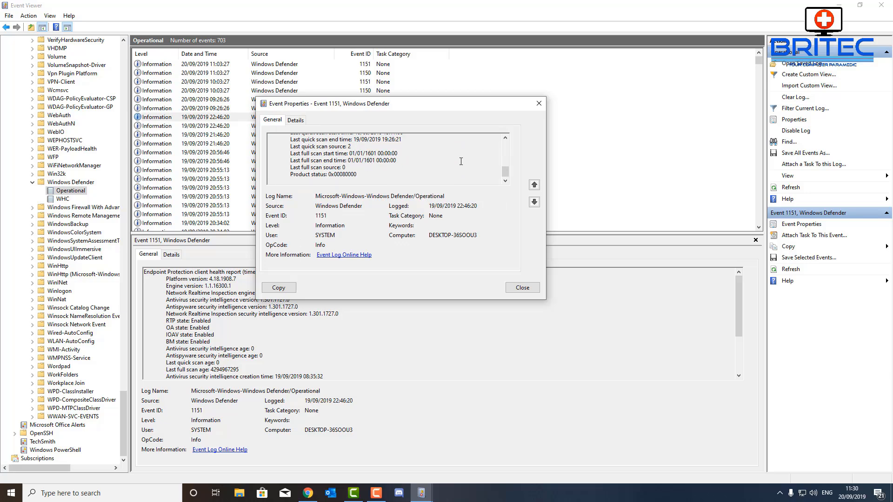
mouse_move(538, 103)
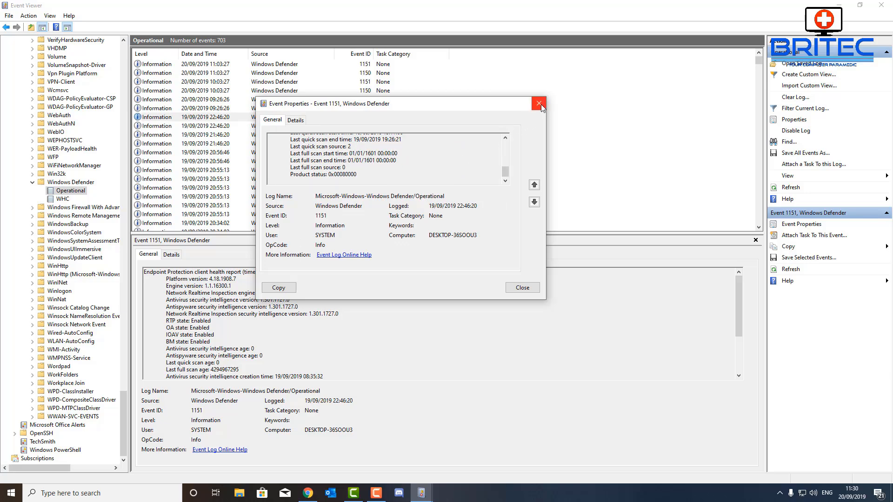
click(539, 103)
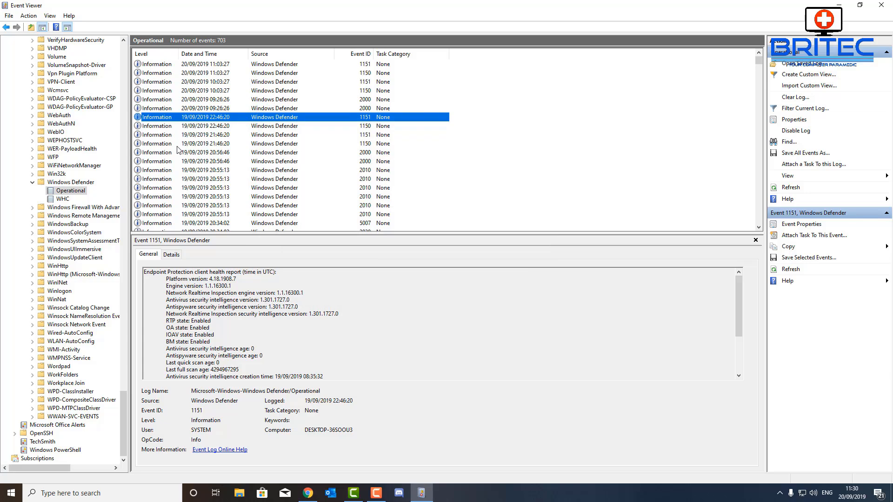
mouse_move(162, 185)
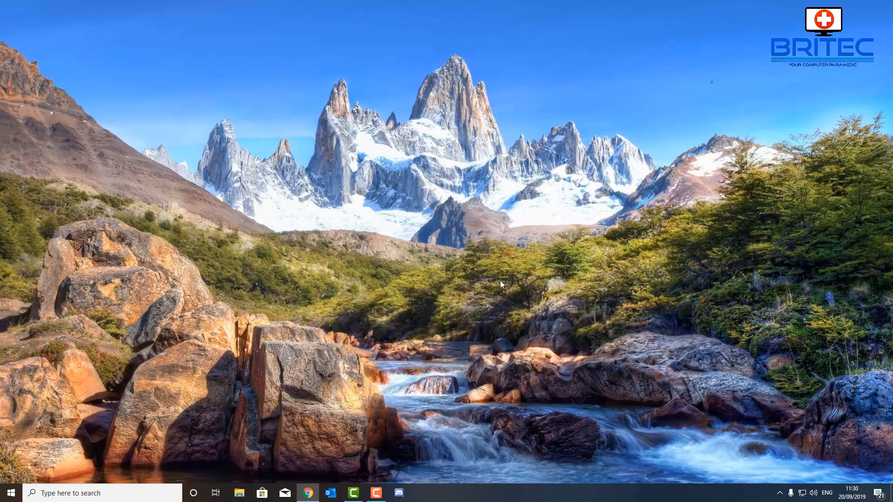
mouse_move(711, 324)
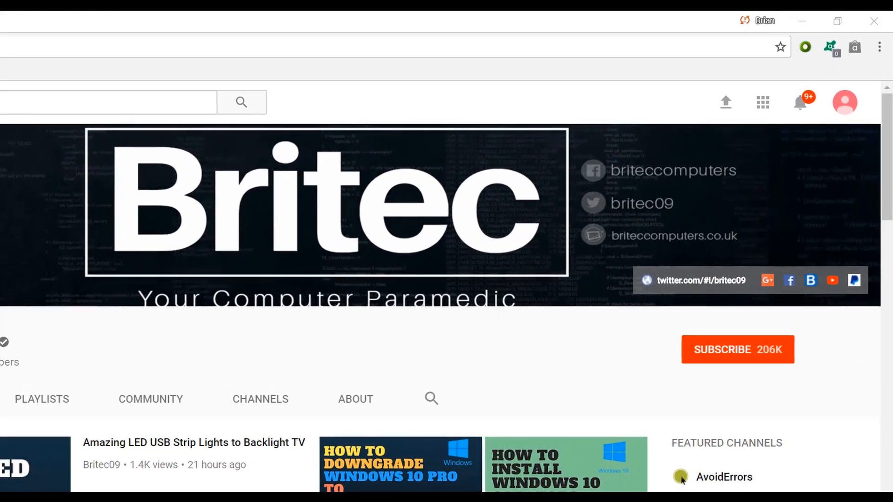
mouse_move(749, 361)
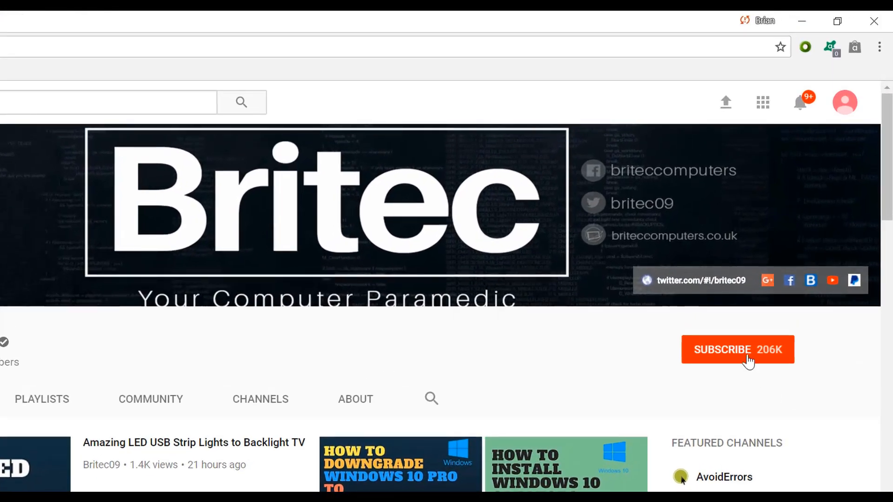
Subscribe to the Britec channel, bringing it to Subscribed at 206K
click(737, 350)
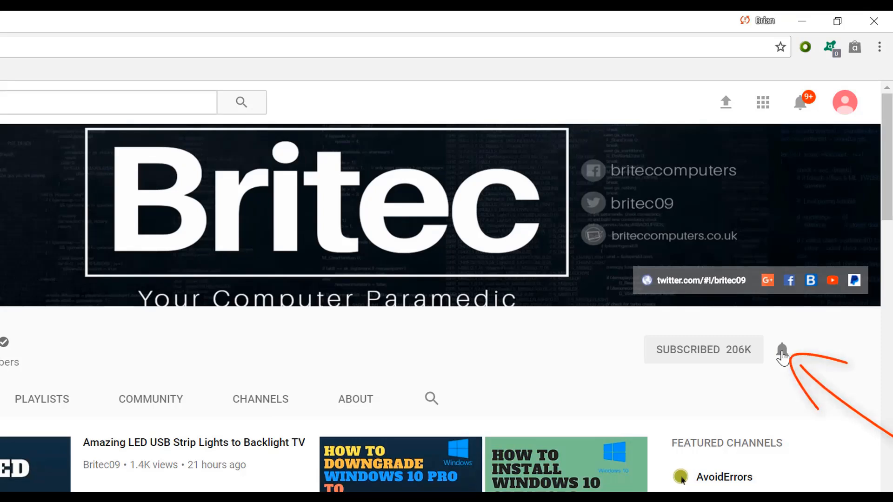